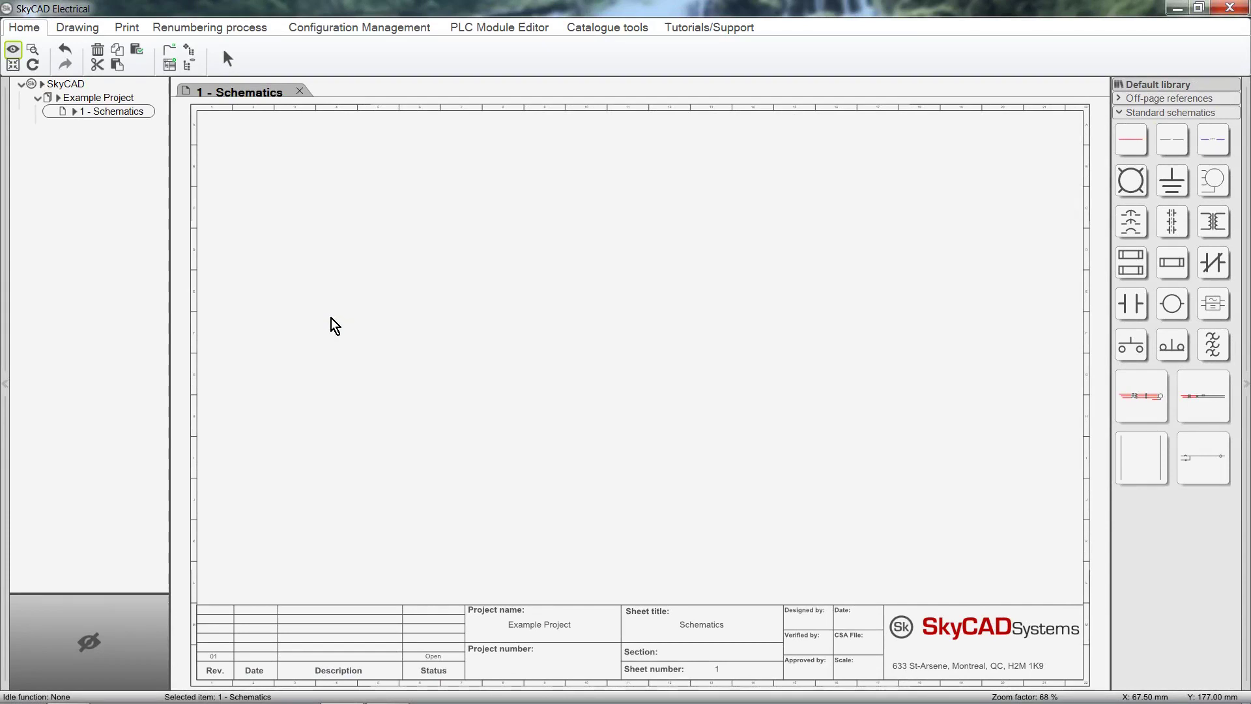
# - Place the 3-pole motor starter schematic on the sheet
pyautogui.click(1141, 397)
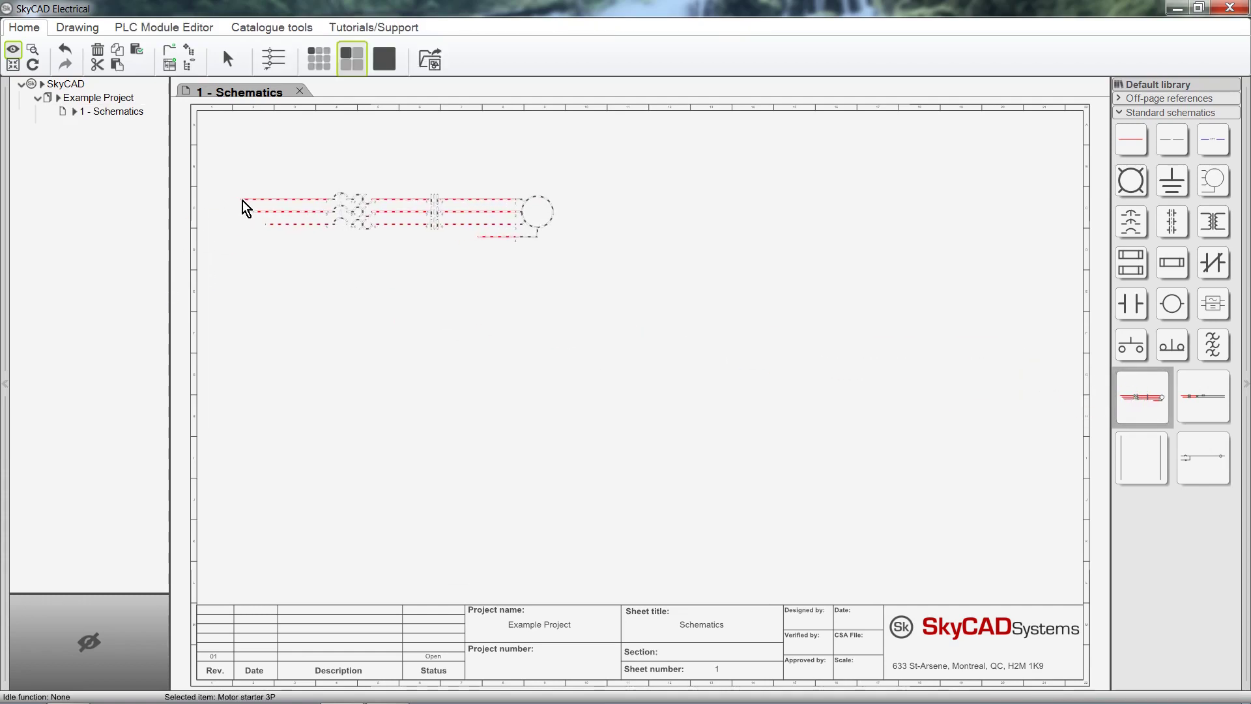
pyautogui.click(1203, 396)
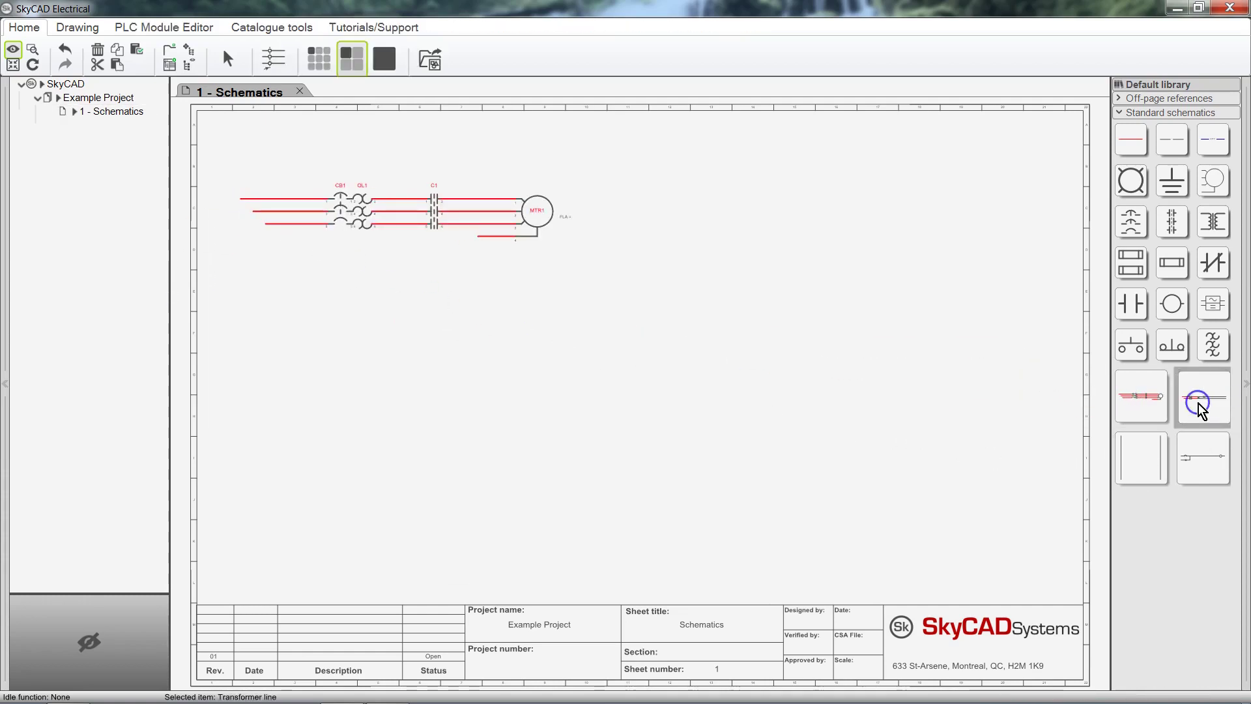
pyautogui.click(1200, 399)
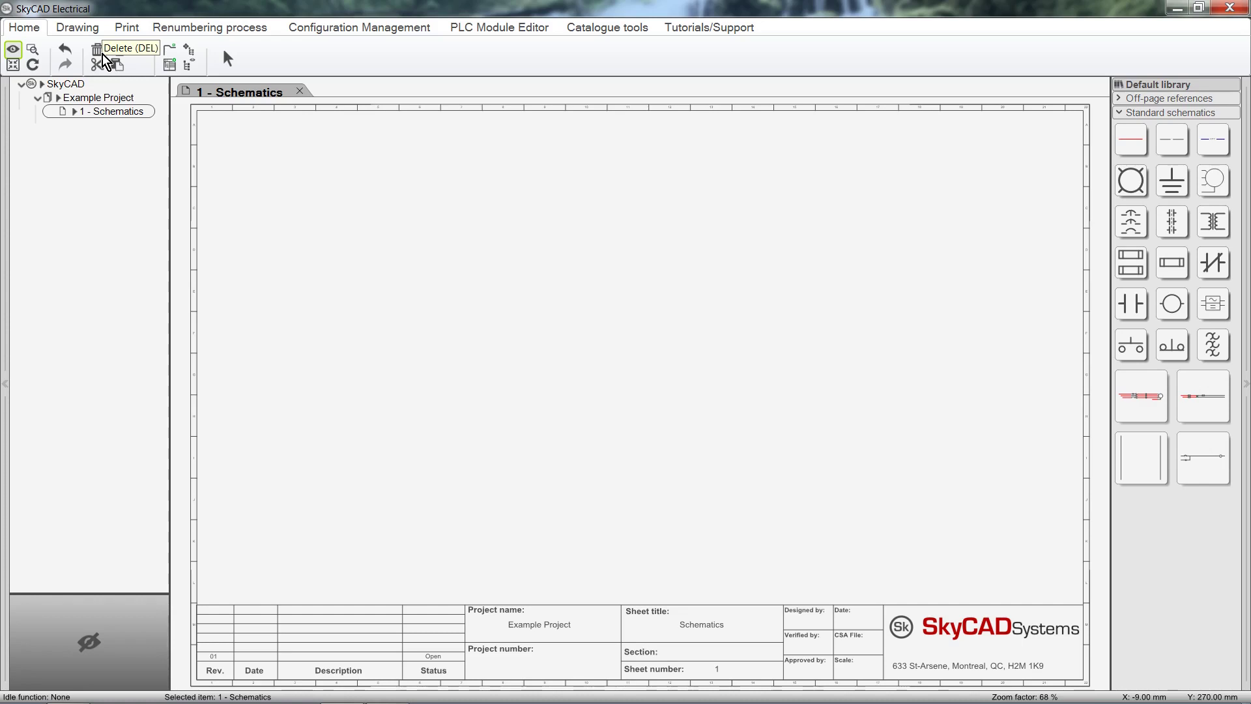
# - Draw three phase power connection lines ending at motor MTR1
pyautogui.click(1131, 139)
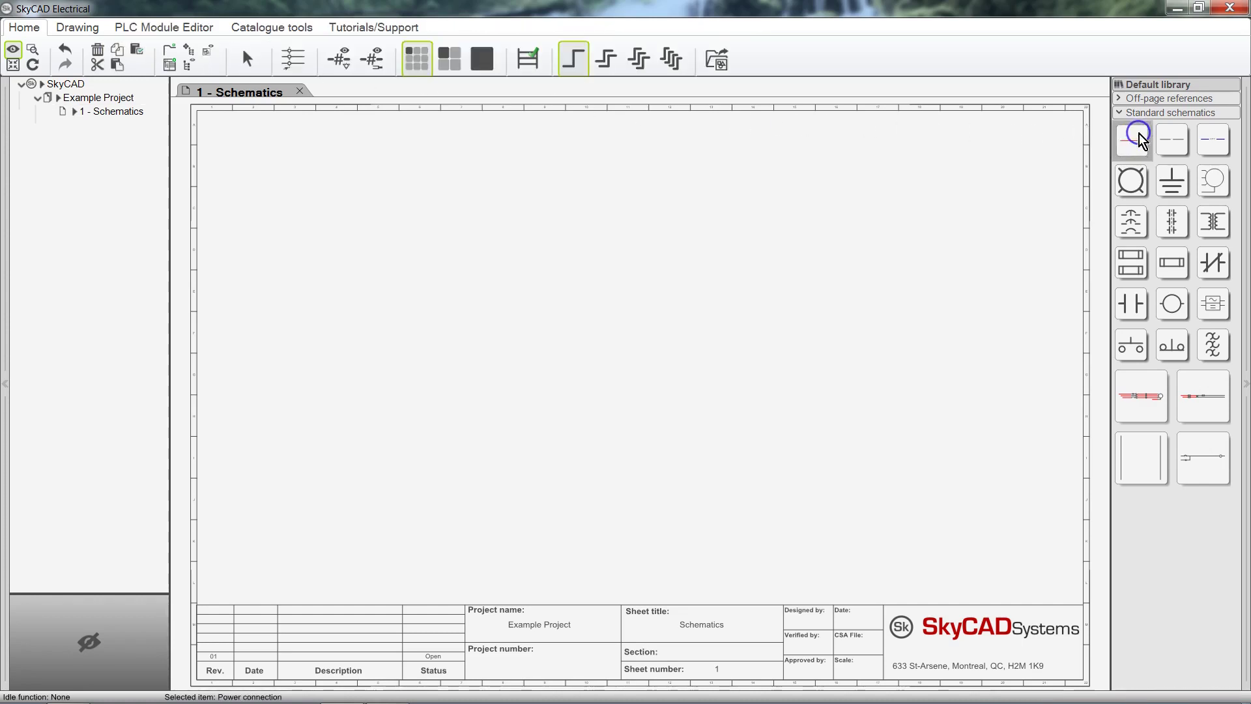
pyautogui.click(639, 59)
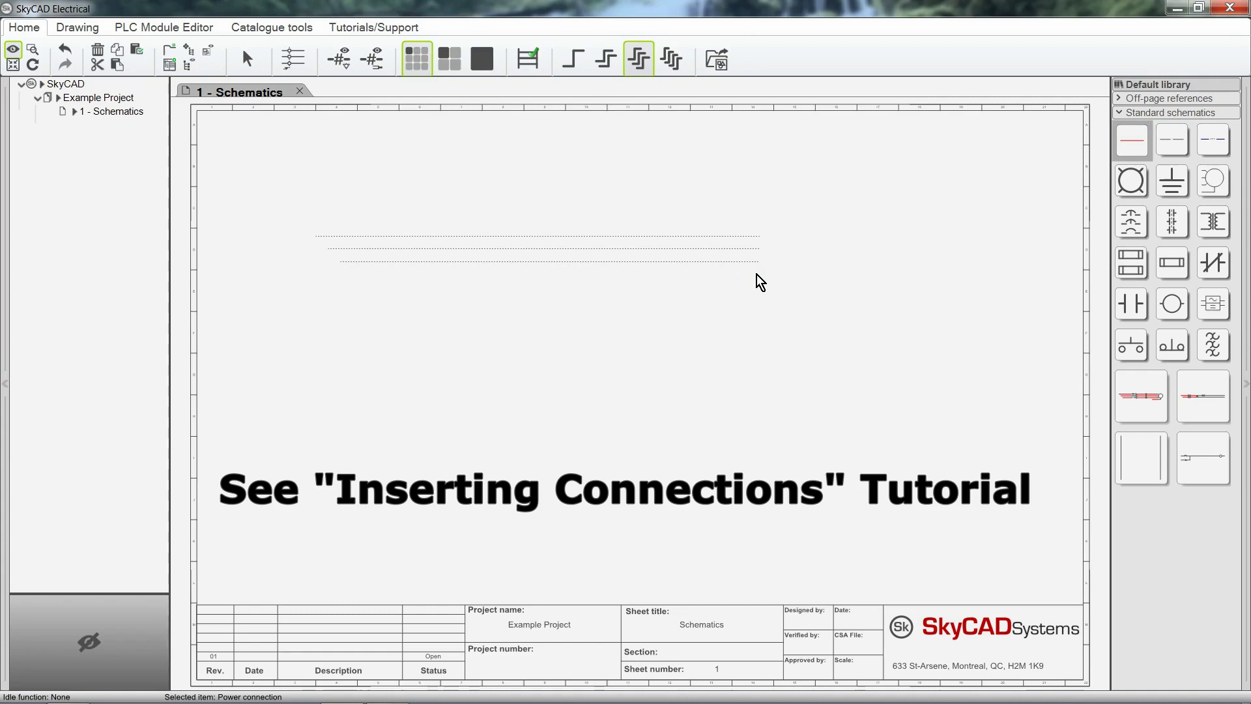
pyautogui.click(759, 281)
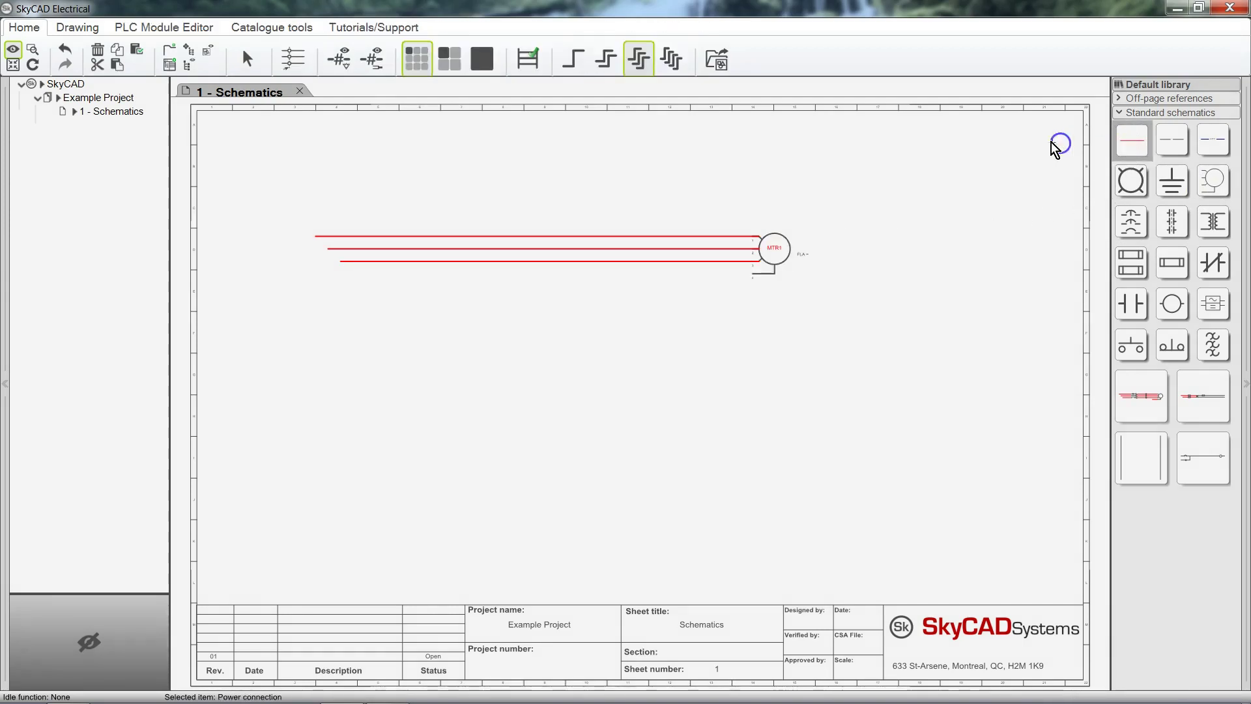
# - Draw a ground wire from the motor and pick the Ground symbol for it
pyautogui.click(572, 59)
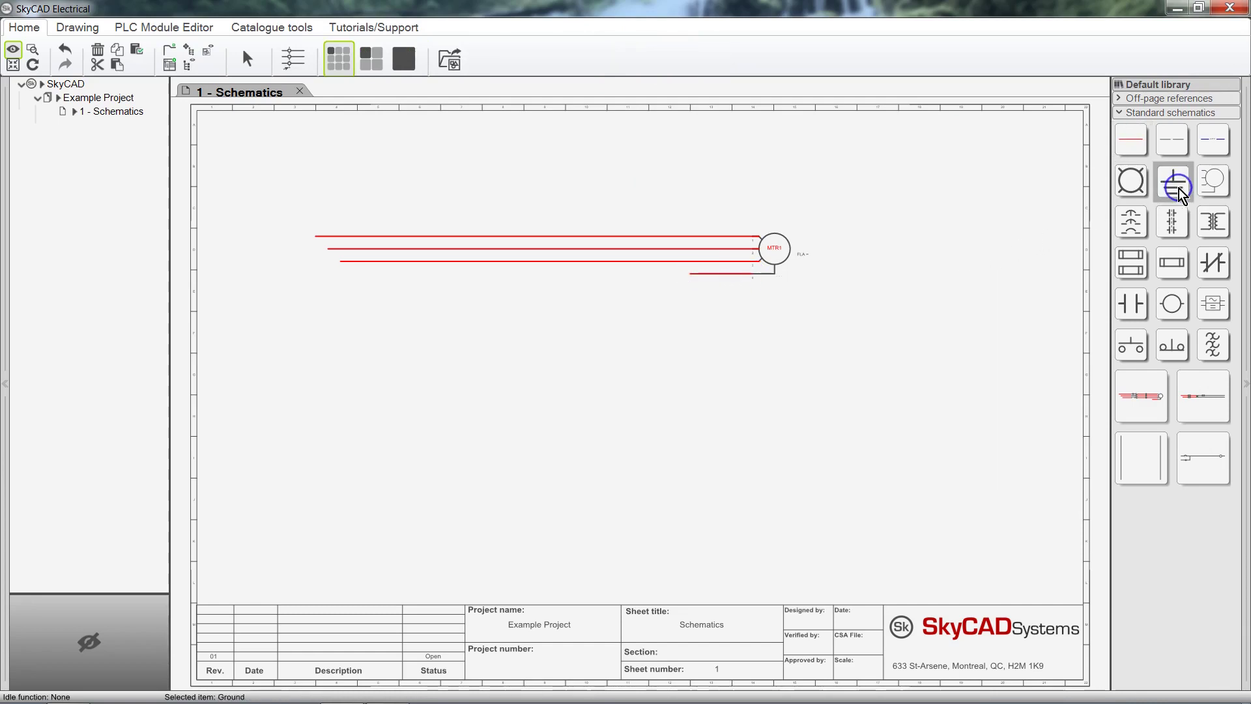
pyautogui.click(1172, 183)
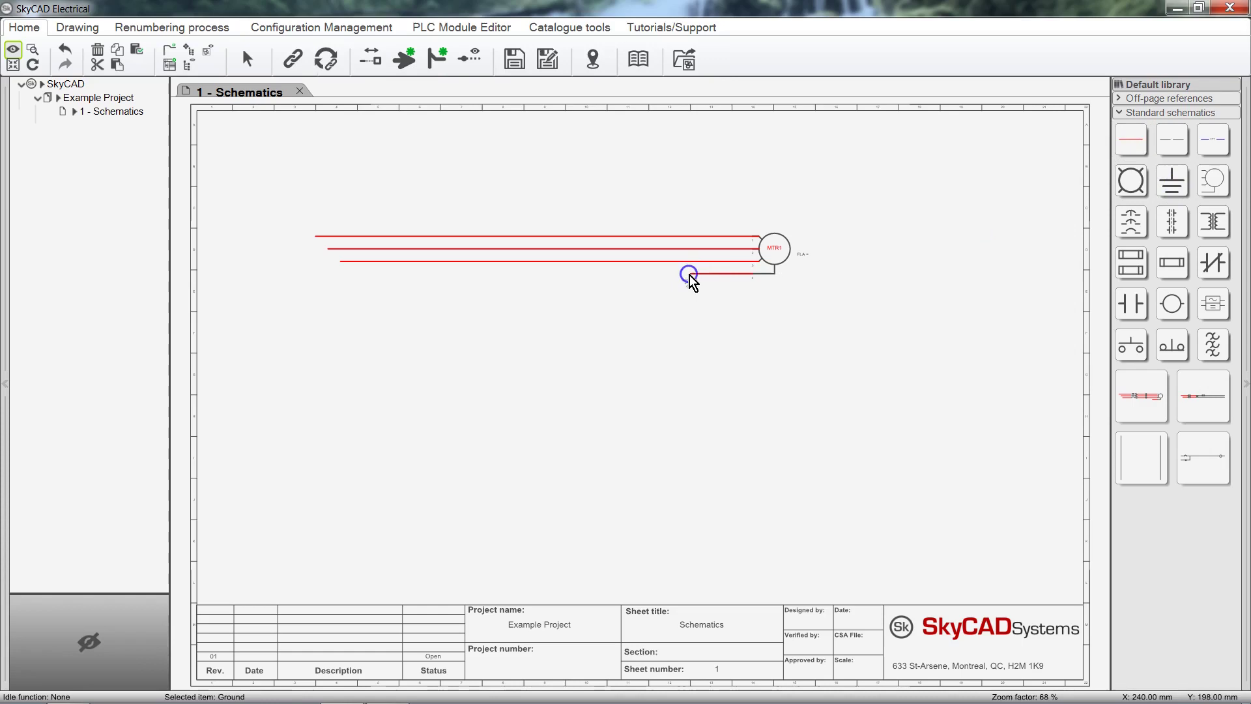
pyautogui.moveTo(1045, 275)
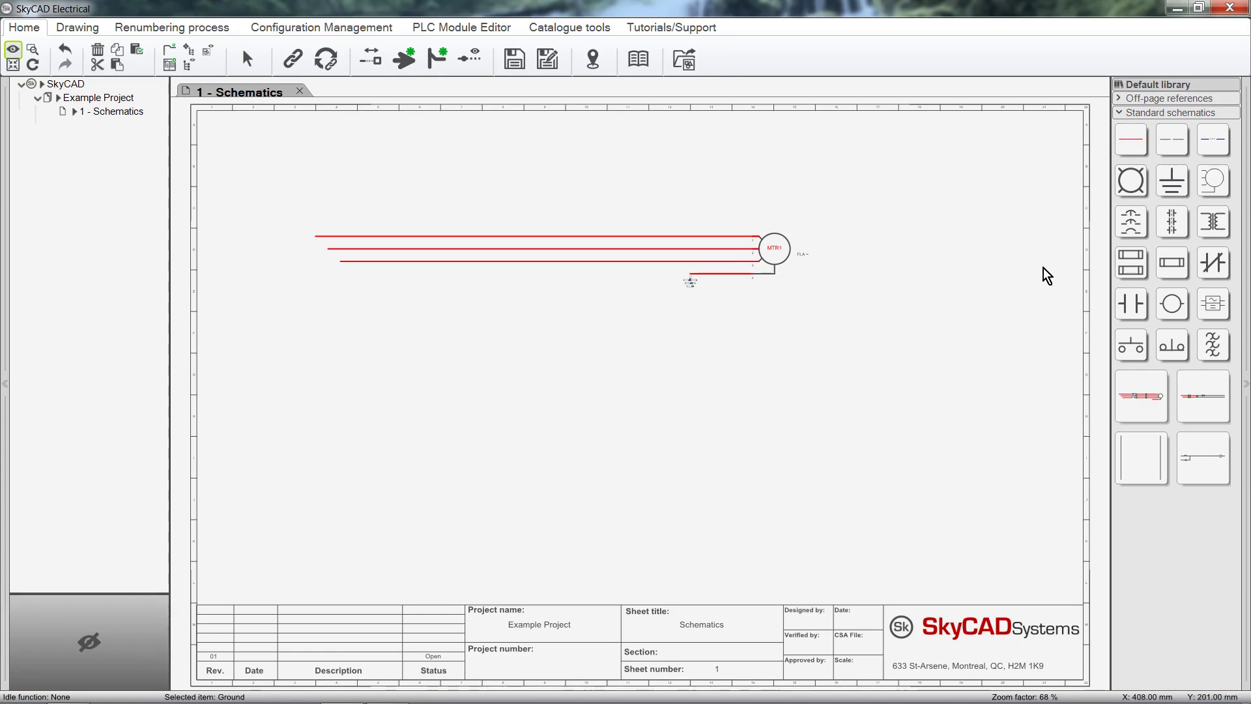
# - Place the 3-pole circuit breaker on the phase lines and browse to the Terminal Strip symbols
pyautogui.click(428, 235)
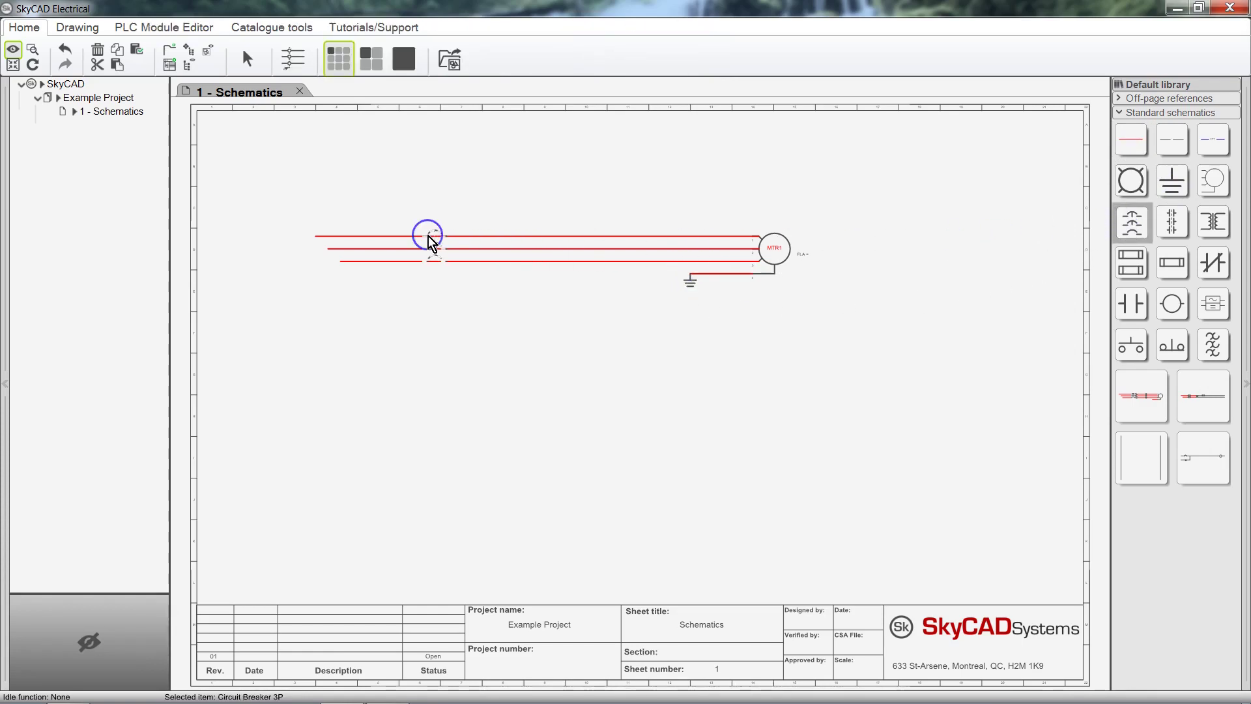
pyautogui.click(670, 243)
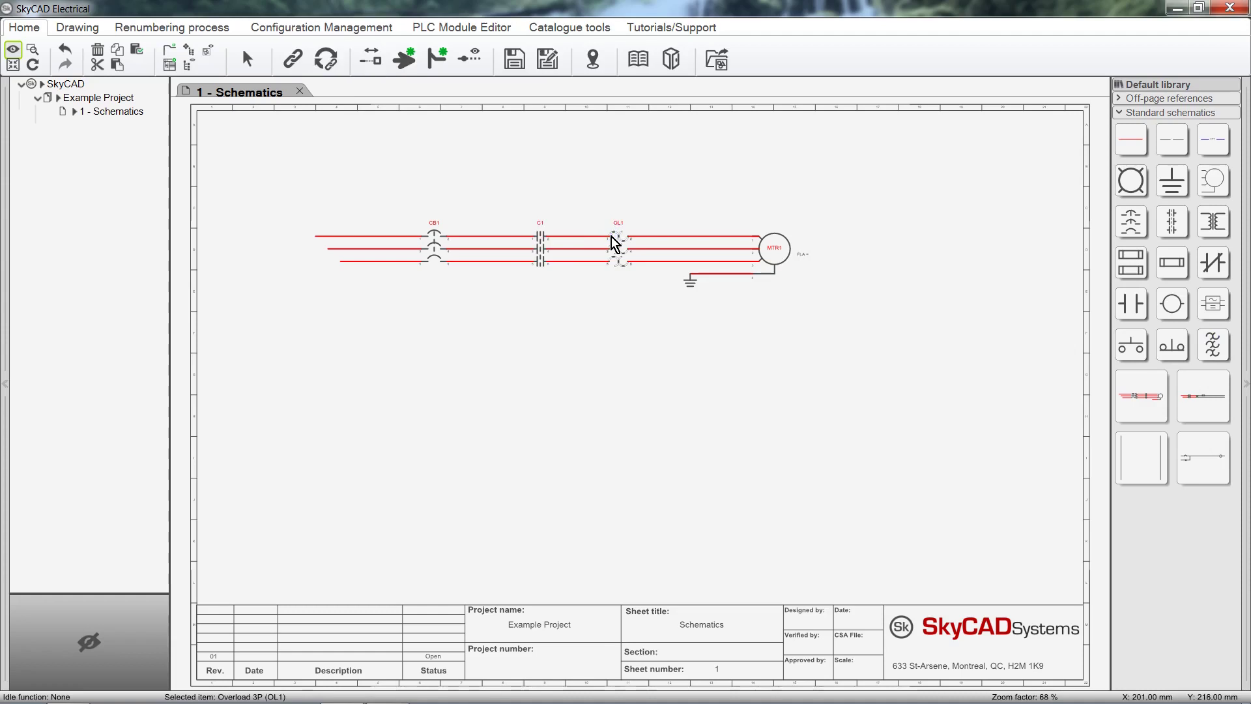
pyautogui.click(1172, 112)
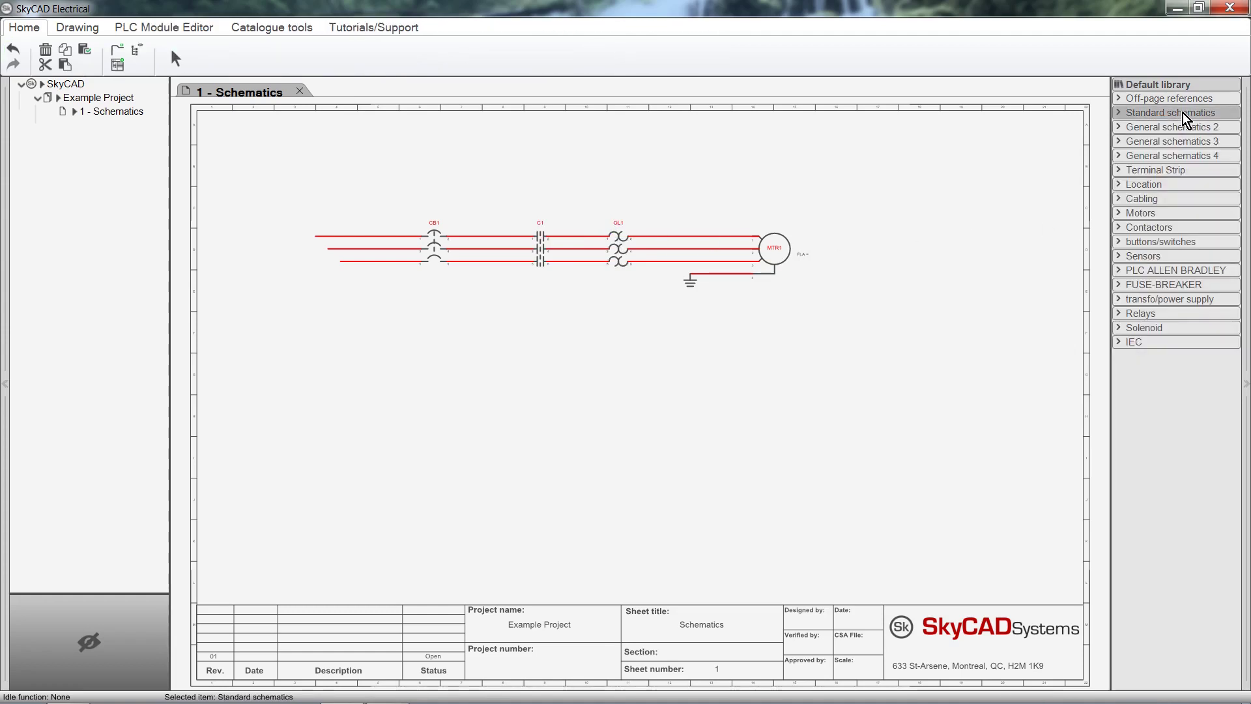
pyautogui.click(1152, 169)
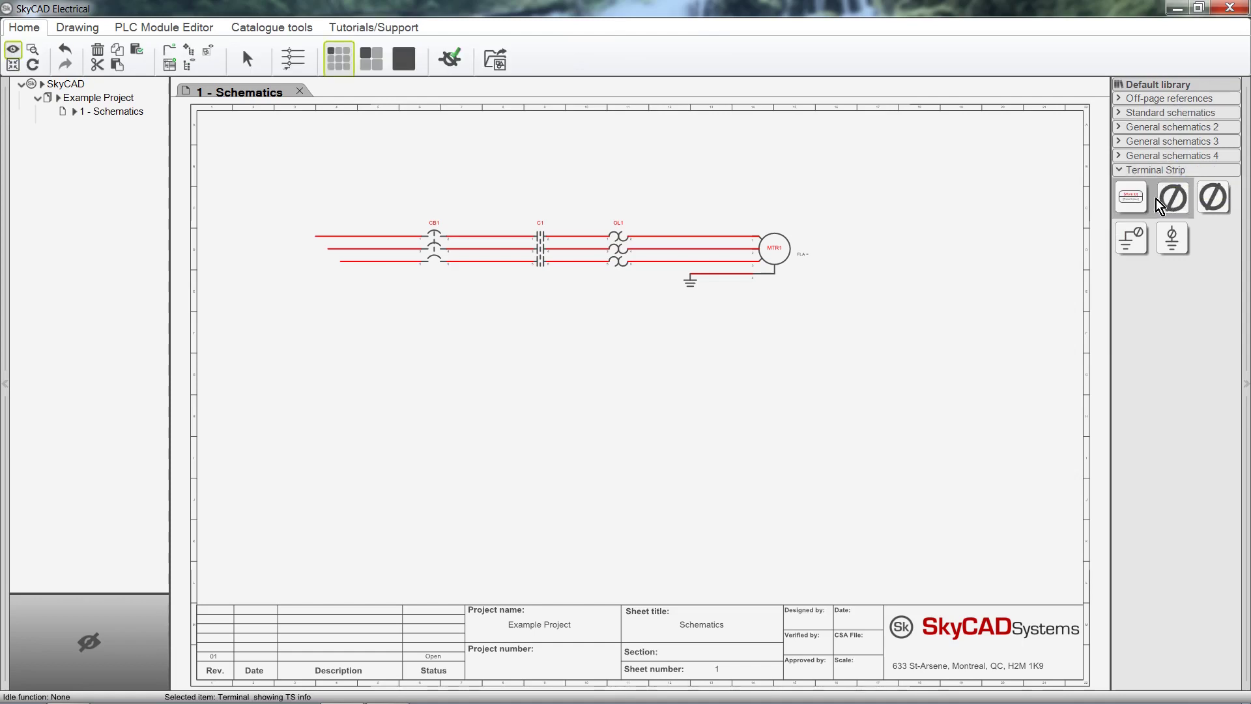
pyautogui.moveTo(290, 59)
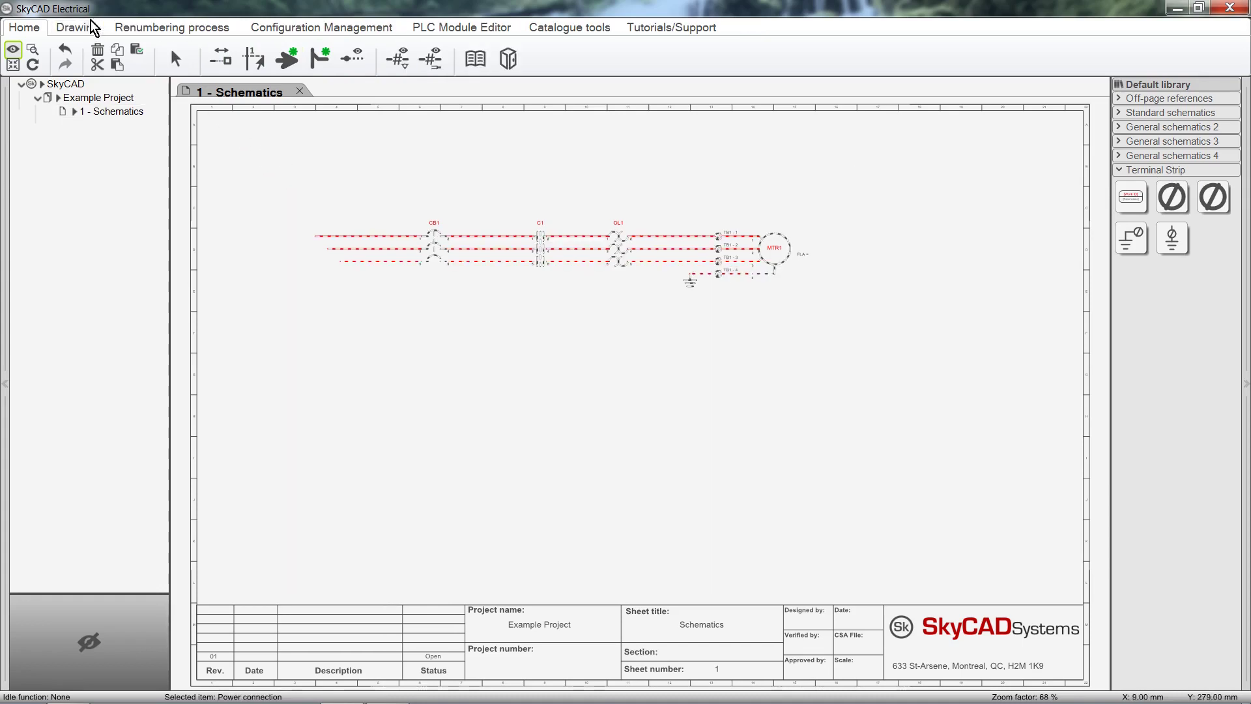
# - Start a graphical grouping from the circuit via the Drawing tools and acknowledge the insertion-point message
pyautogui.click(77, 27)
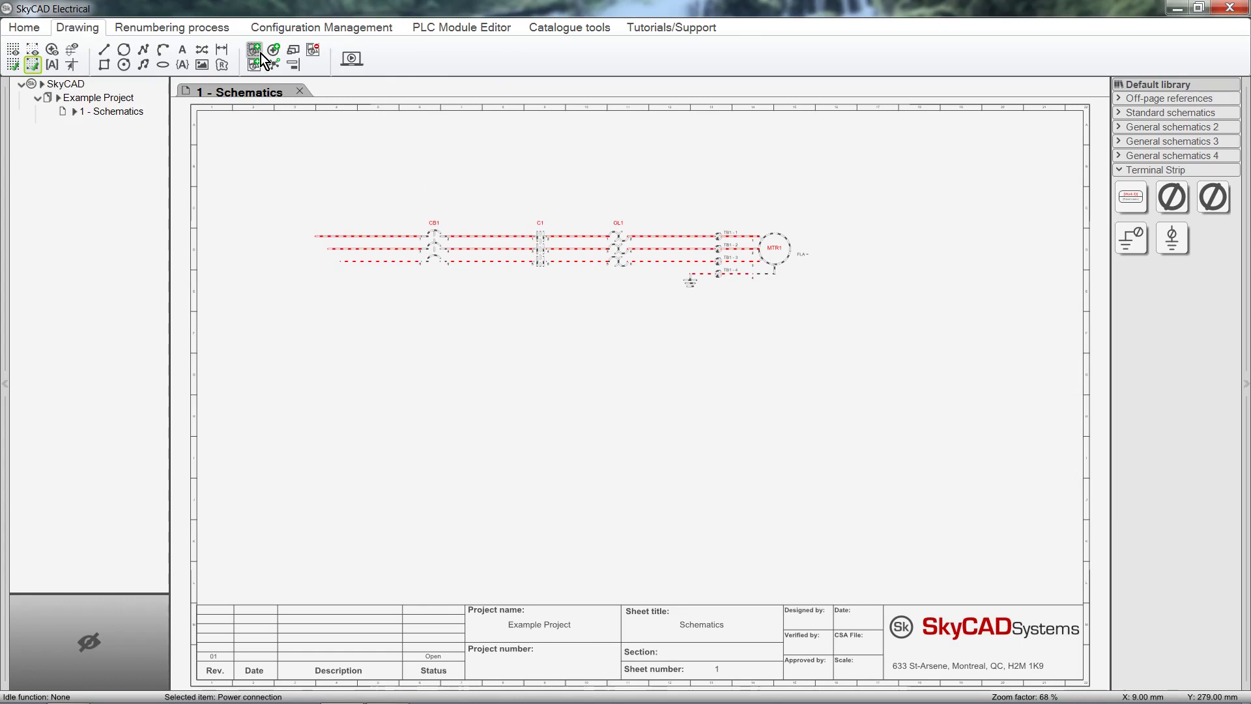
pyautogui.click(255, 50)
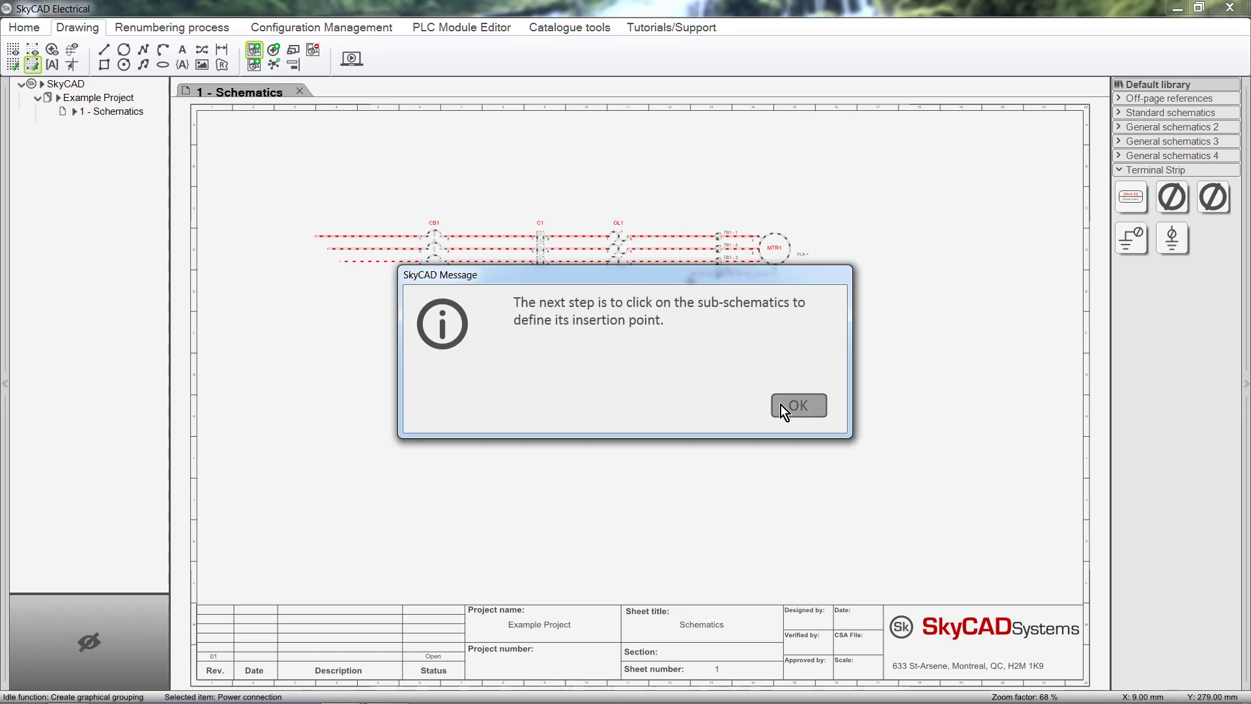
pyautogui.click(797, 405)
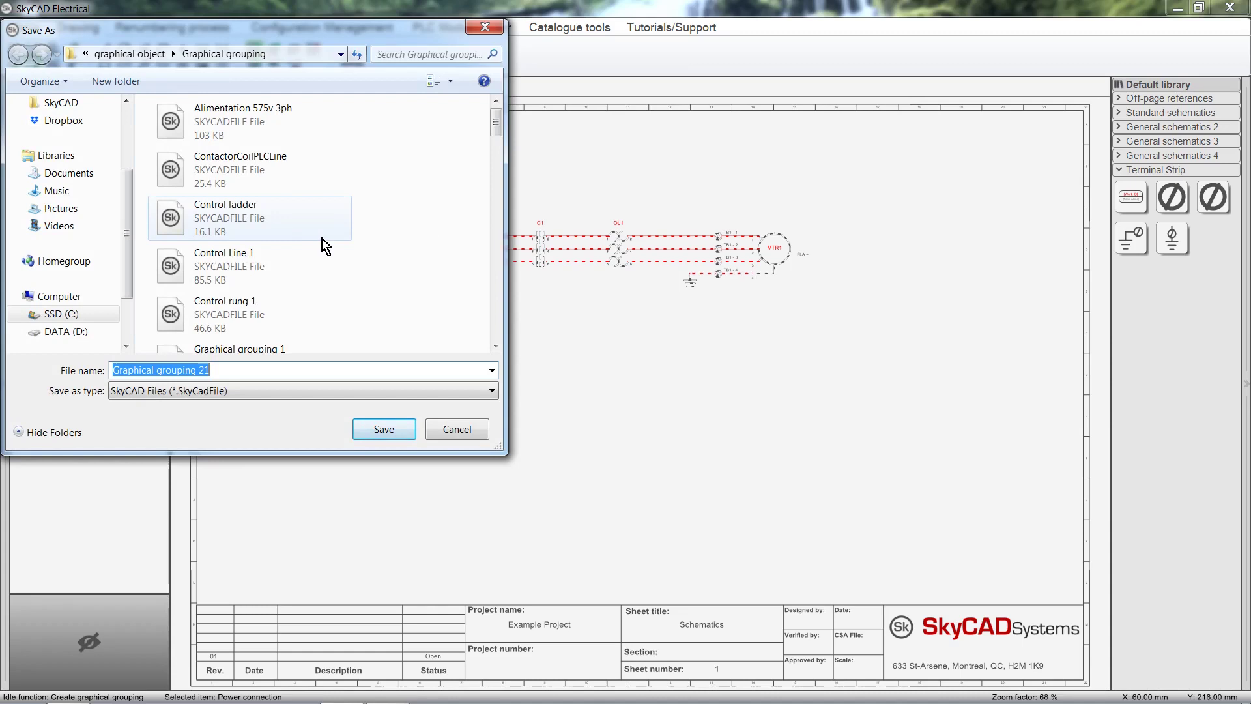
# - Name the grouping file 'Generic Motor Starter' and save it
pyautogui.write('Generic')
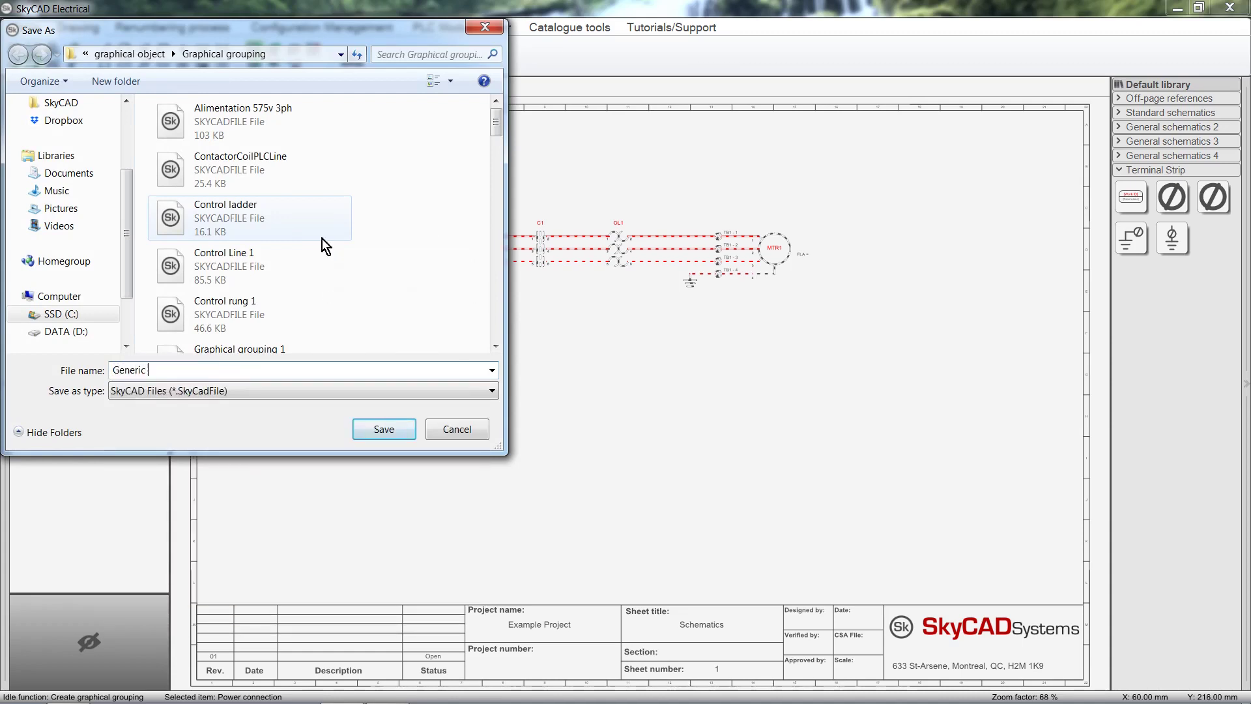
pyautogui.write('Motor Star')
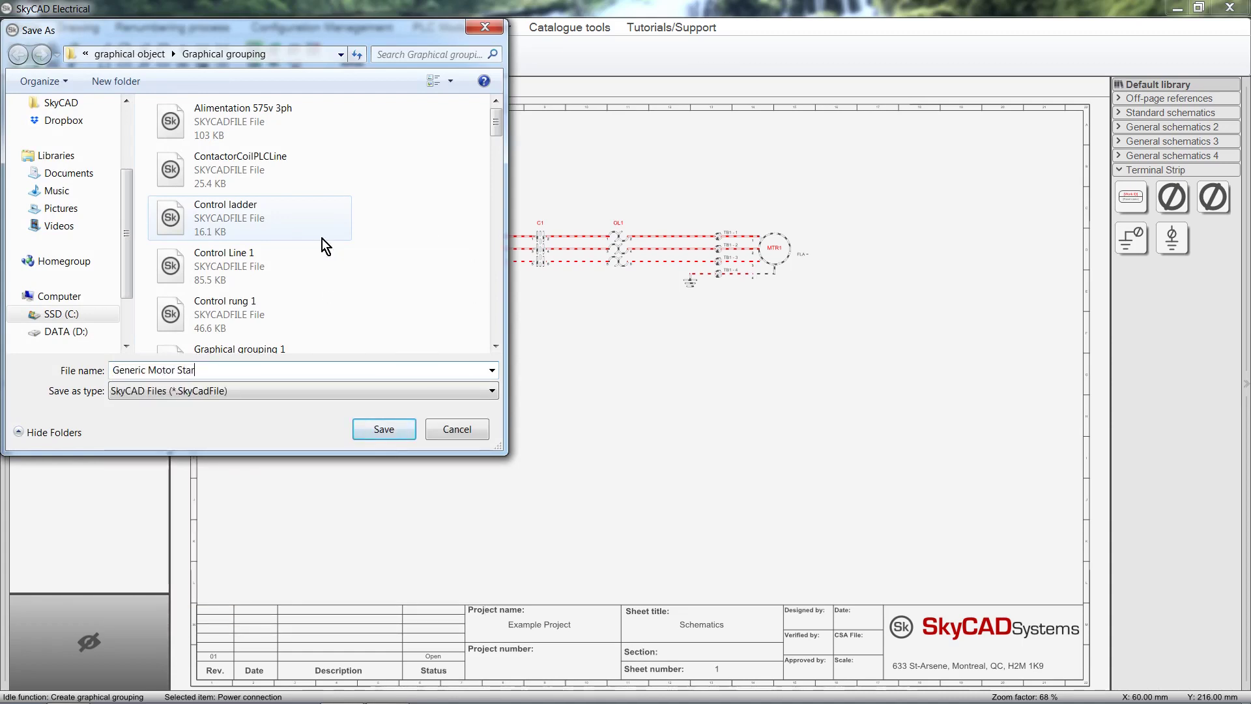
pyautogui.click(384, 428)
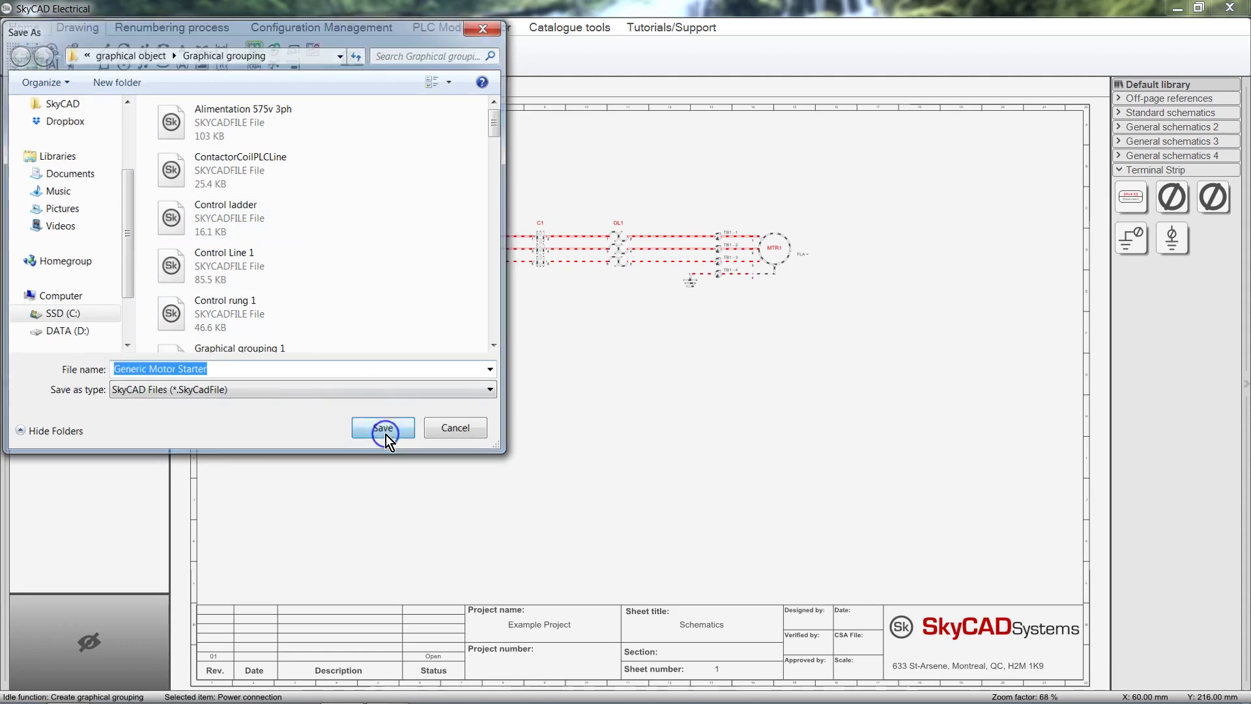
pyautogui.click(384, 427)
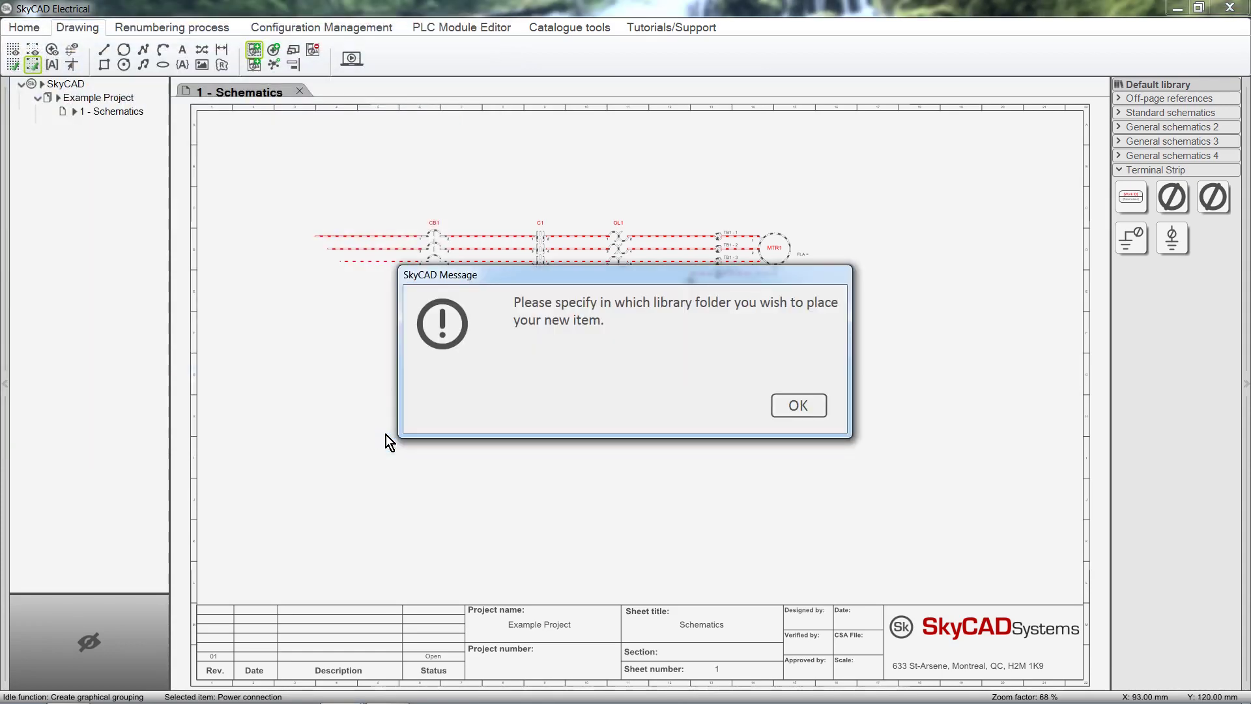
pyautogui.moveTo(559, 448)
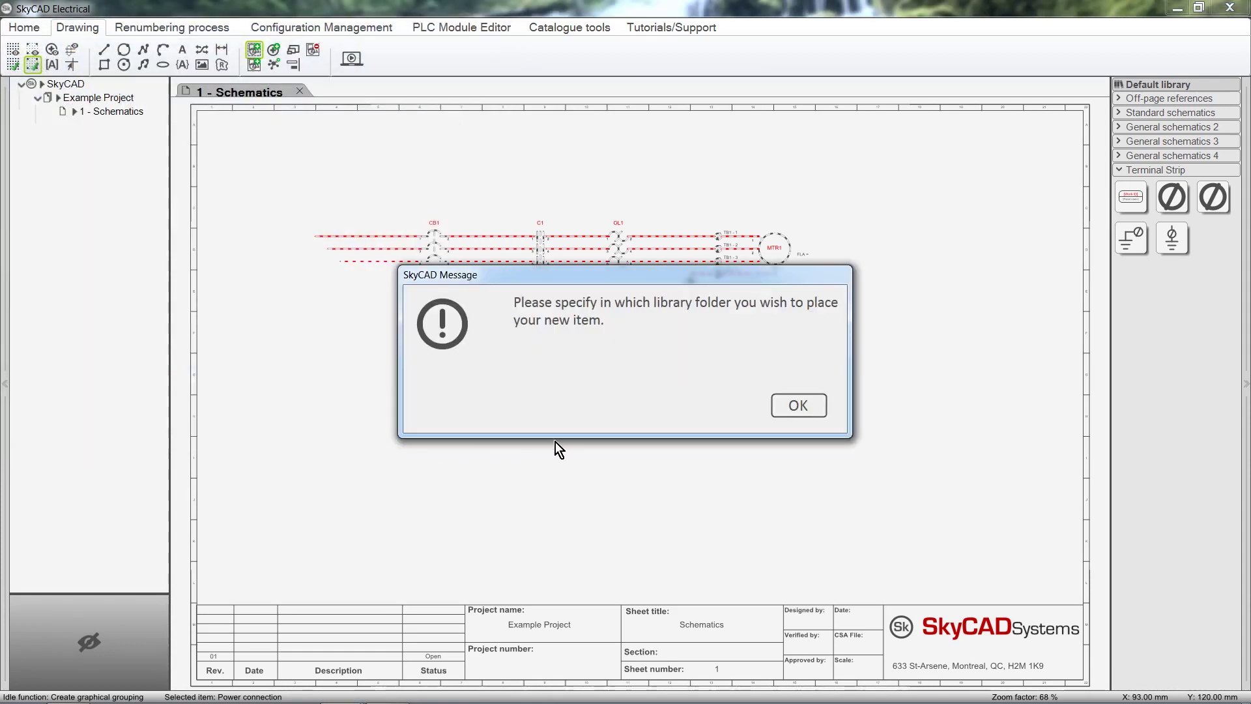
# - Choose Standard schematics as the library folder for Generic Motor Starter and dismiss the confirmation
pyautogui.click(798, 404)
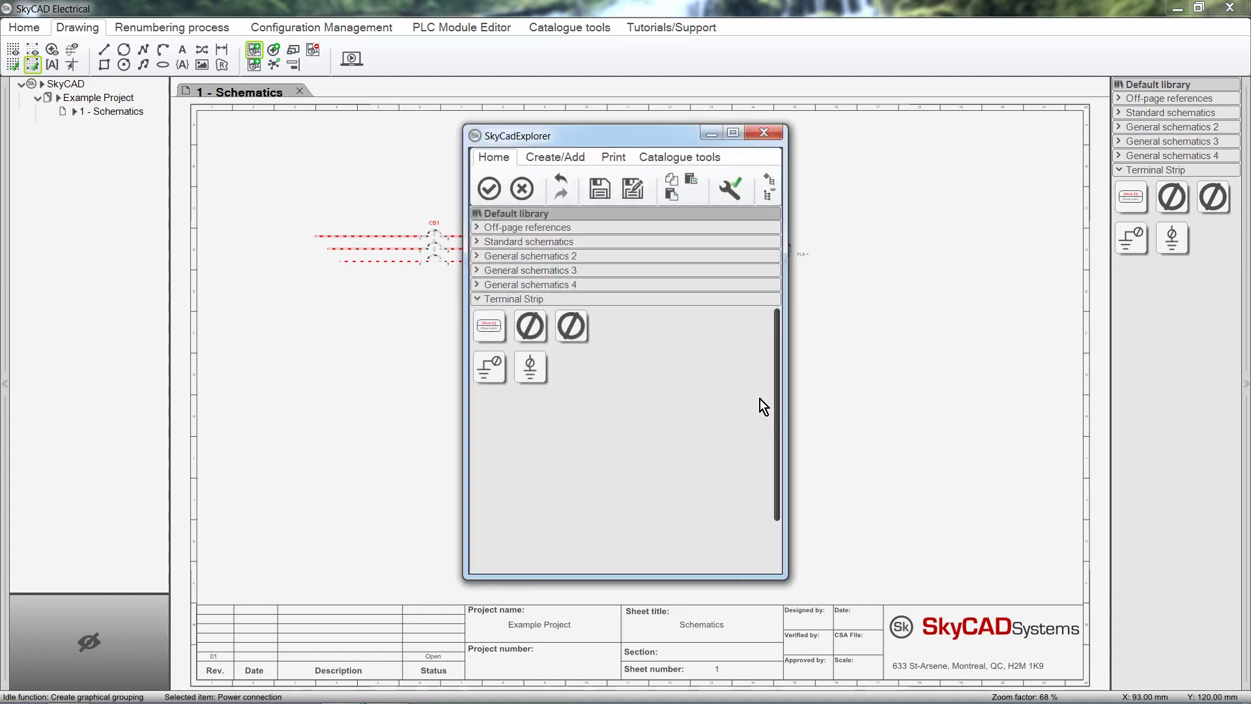
pyautogui.click(529, 241)
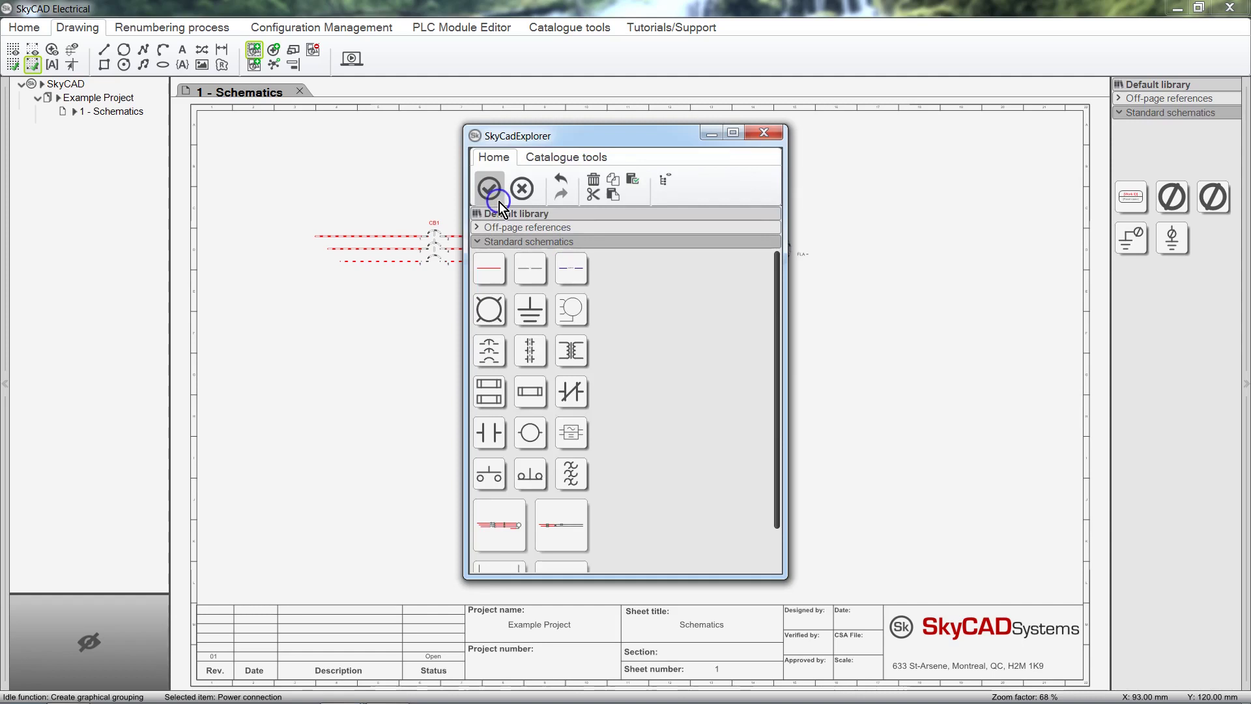
pyautogui.click(488, 188)
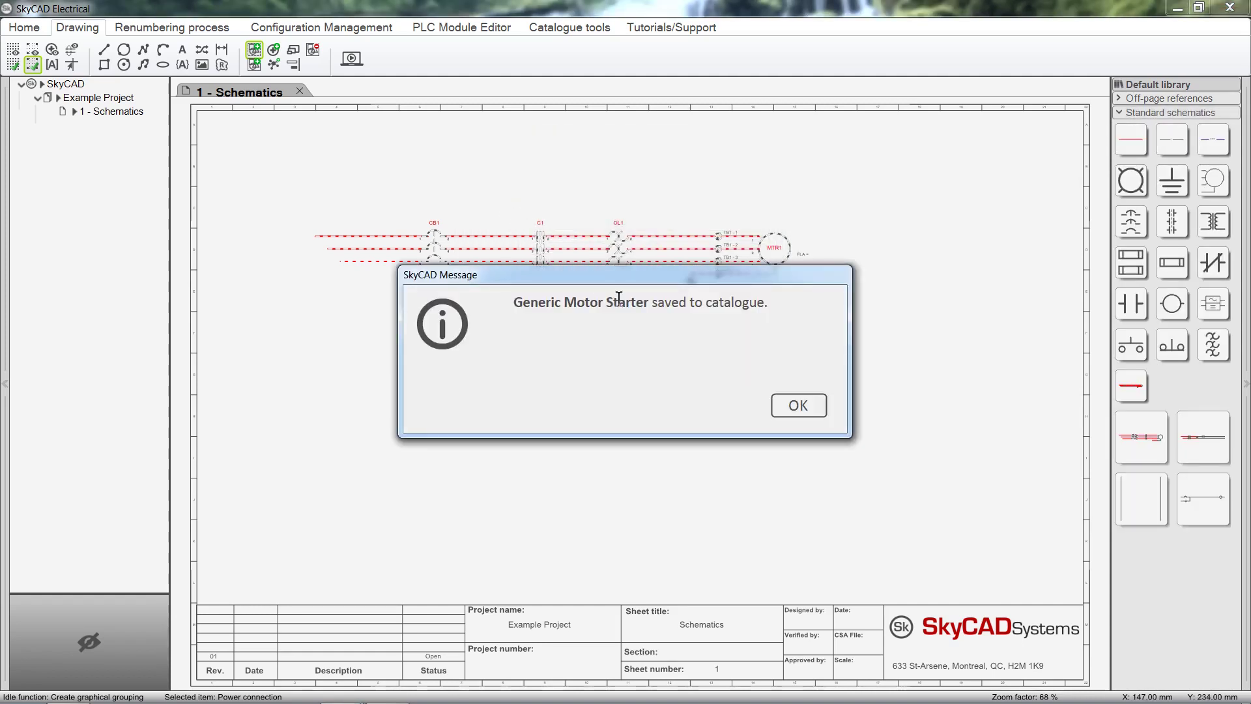
pyautogui.click(797, 404)
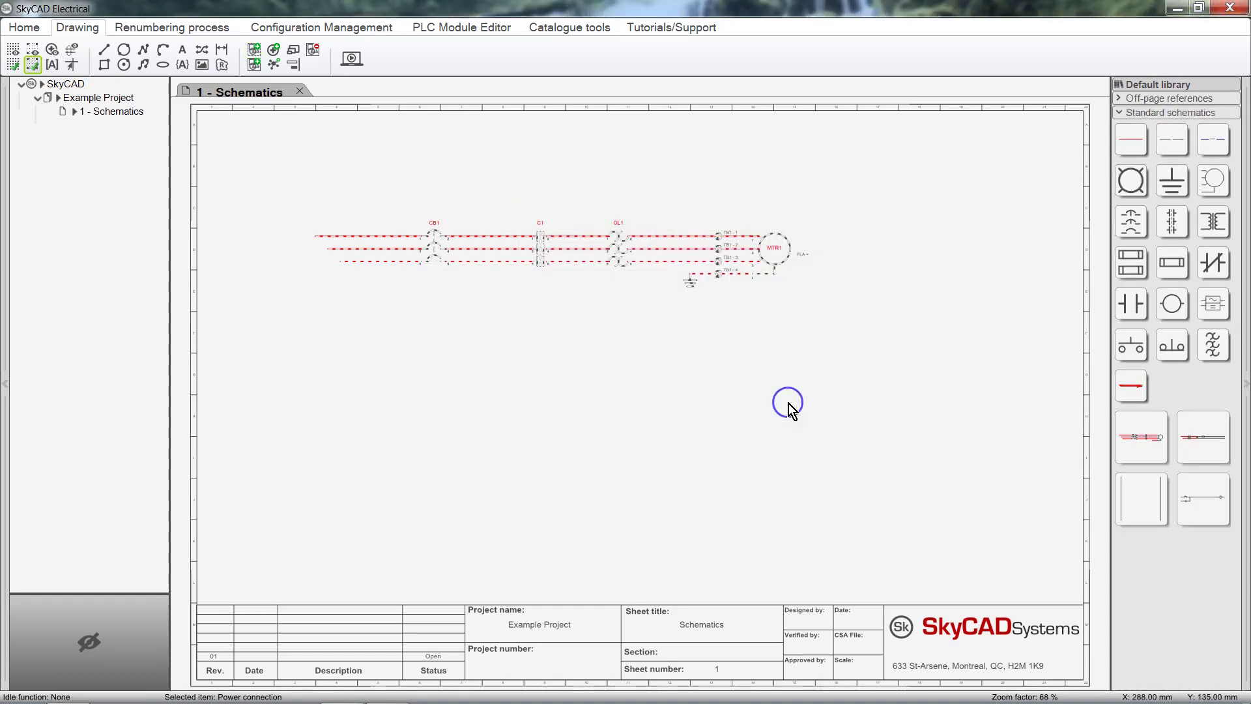
pyautogui.moveTo(1079, 395)
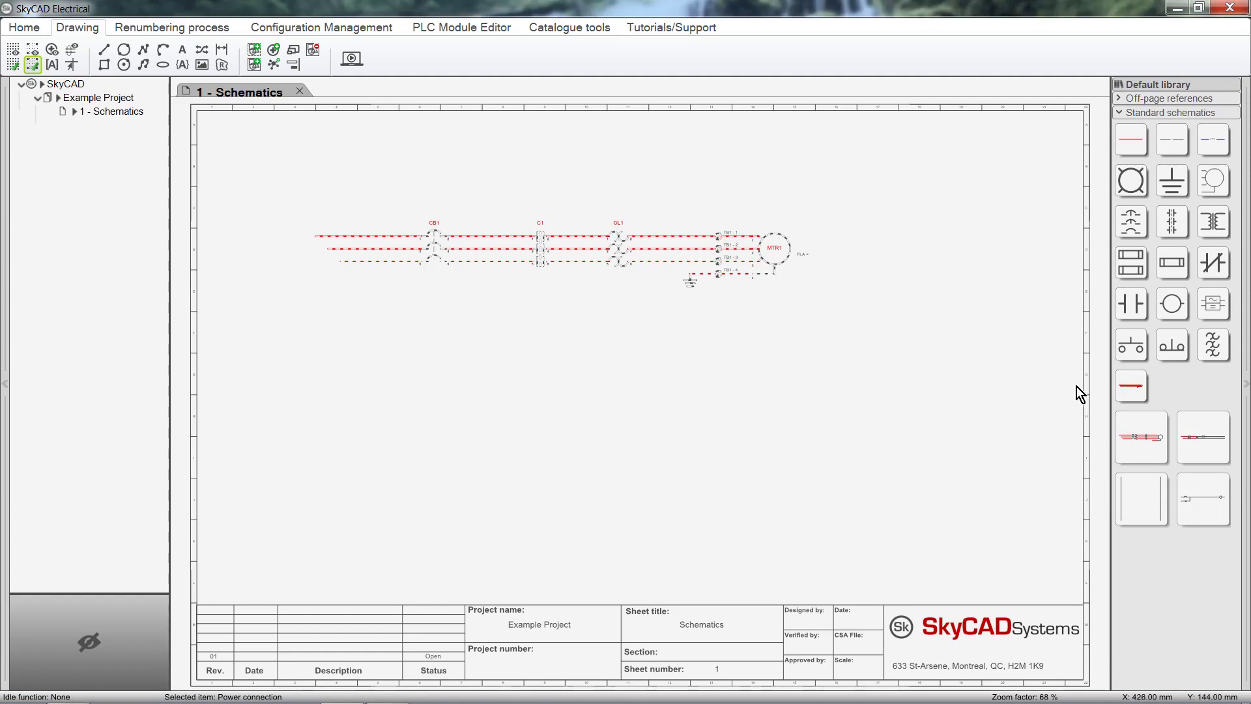
pyautogui.moveTo(1131, 387)
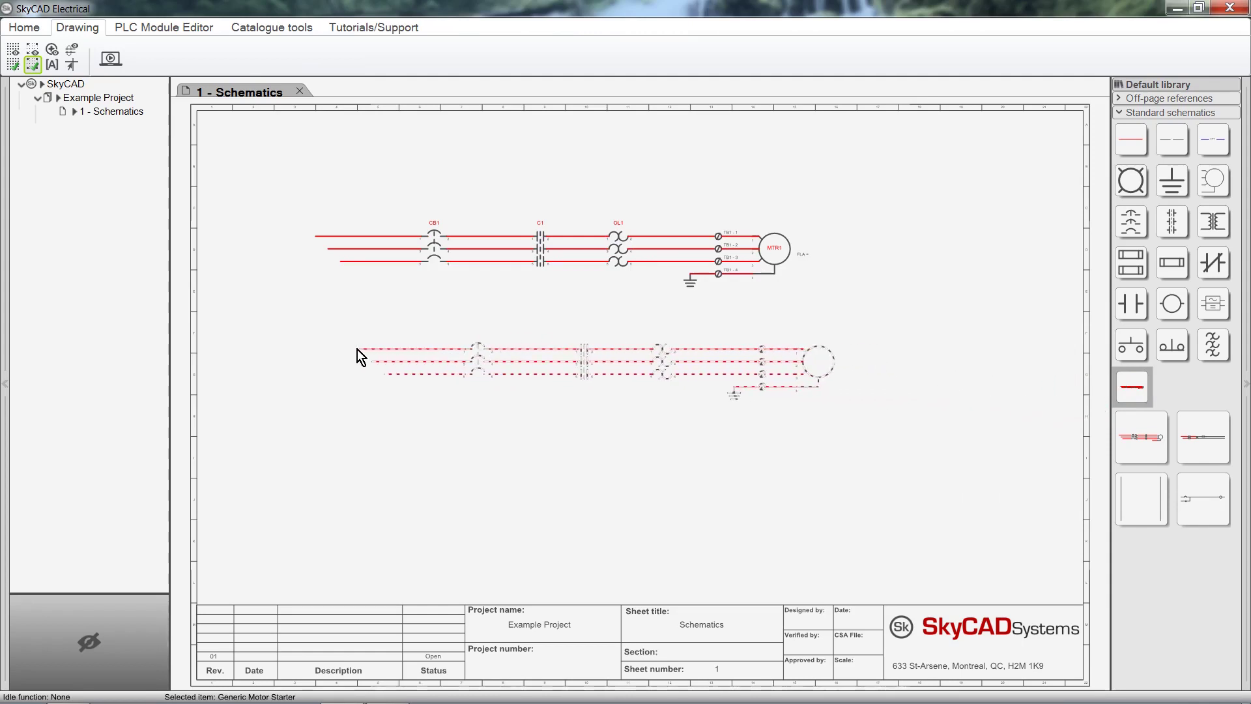
# - Place a second Generic Motor Starter below the first, creating CB2, C2, OL2 and MTR2
pyautogui.click(586, 363)
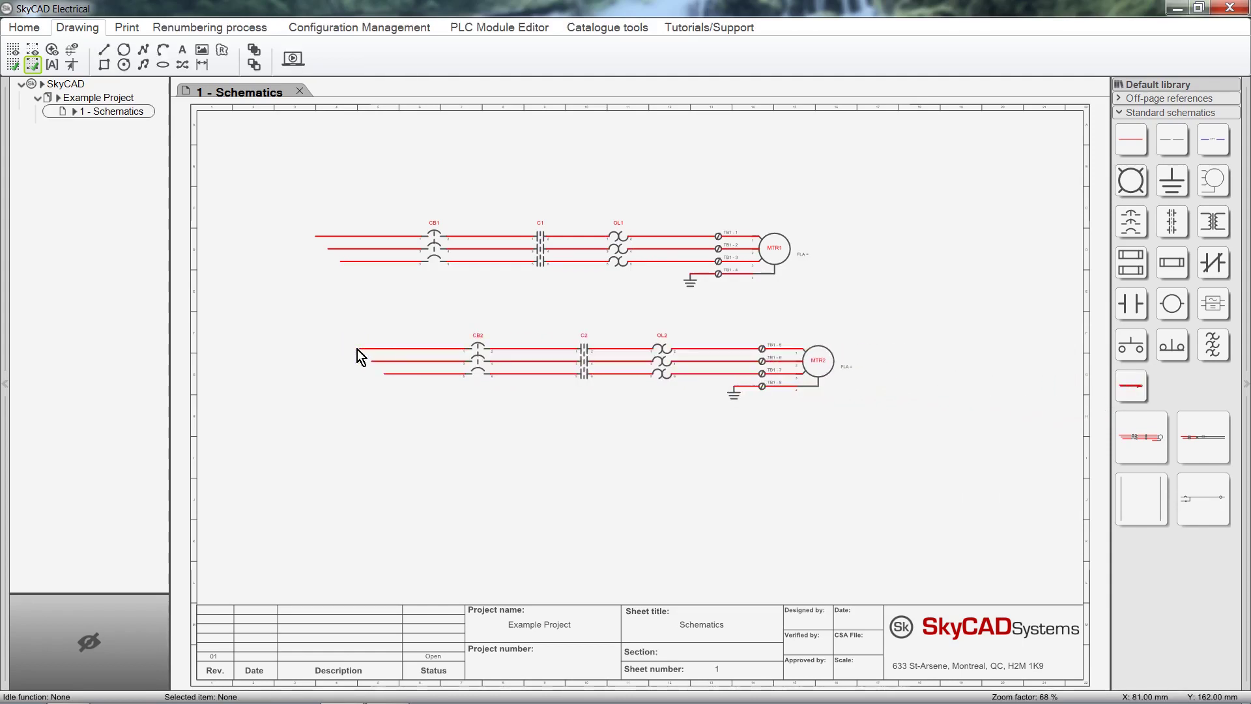
pyautogui.moveTo(1131, 387)
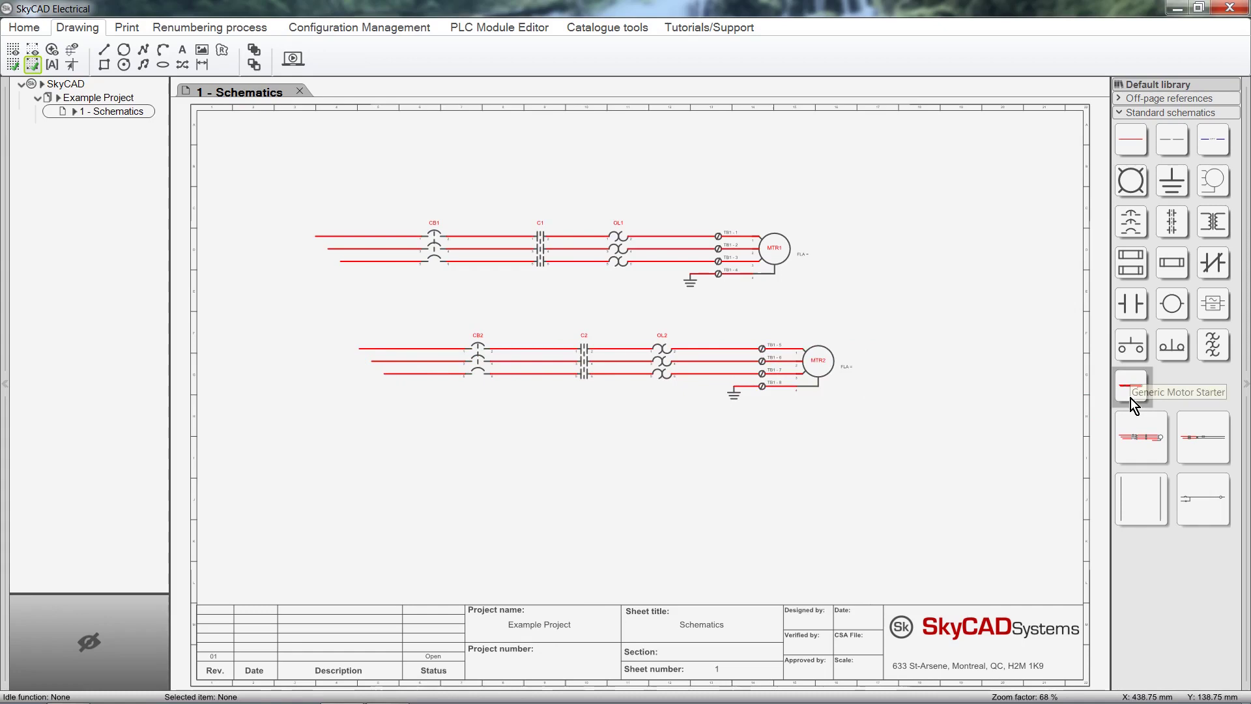
# - Show the library previews as medium thumbnails after trying the large size
pyautogui.click(1131, 391)
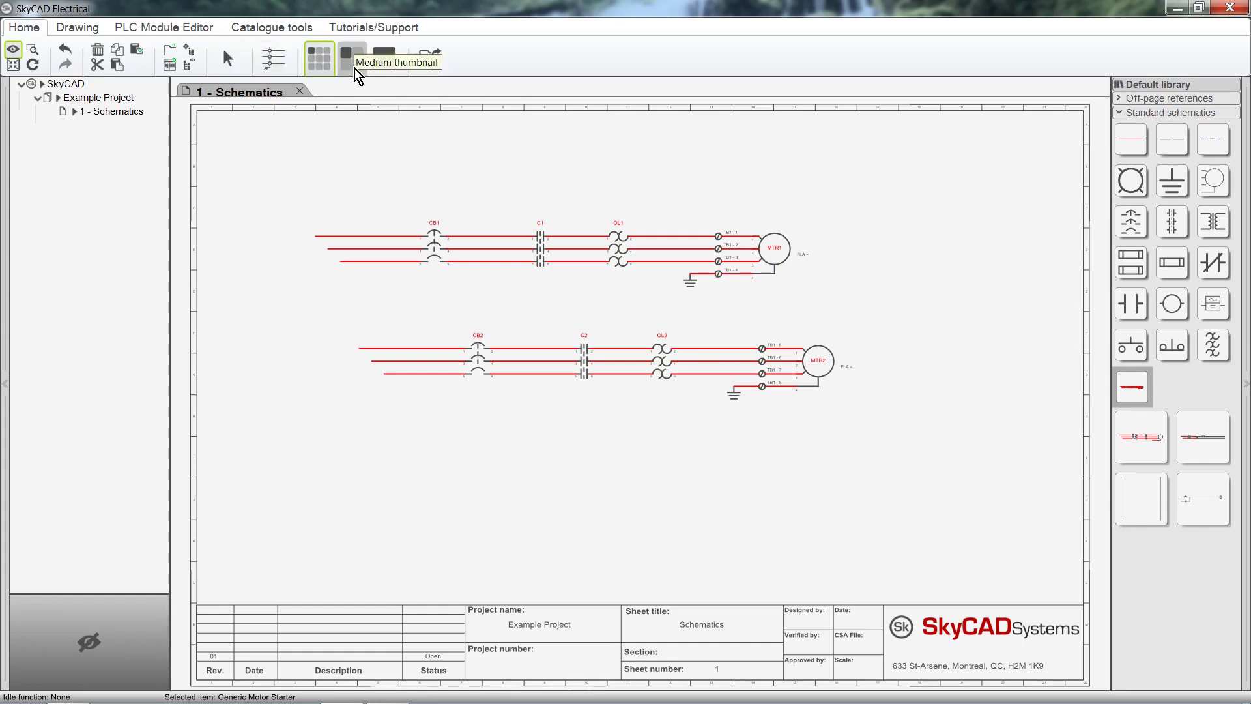
pyautogui.click(383, 59)
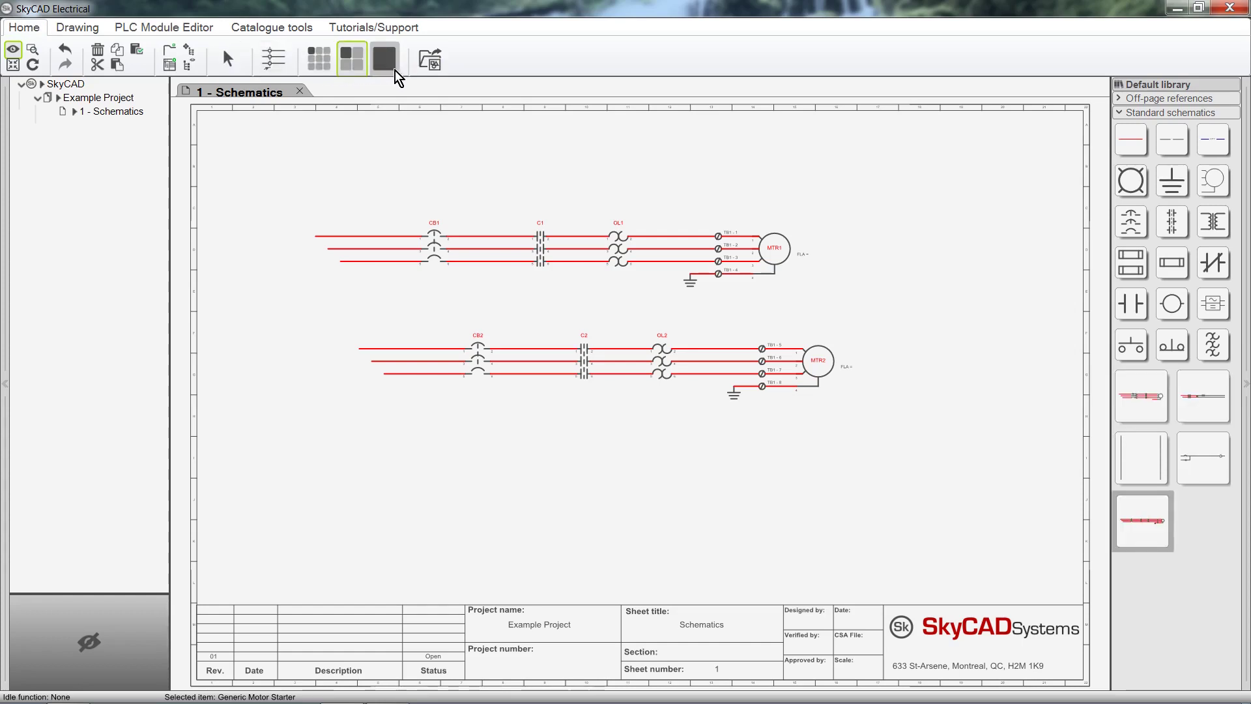
pyautogui.click(350, 59)
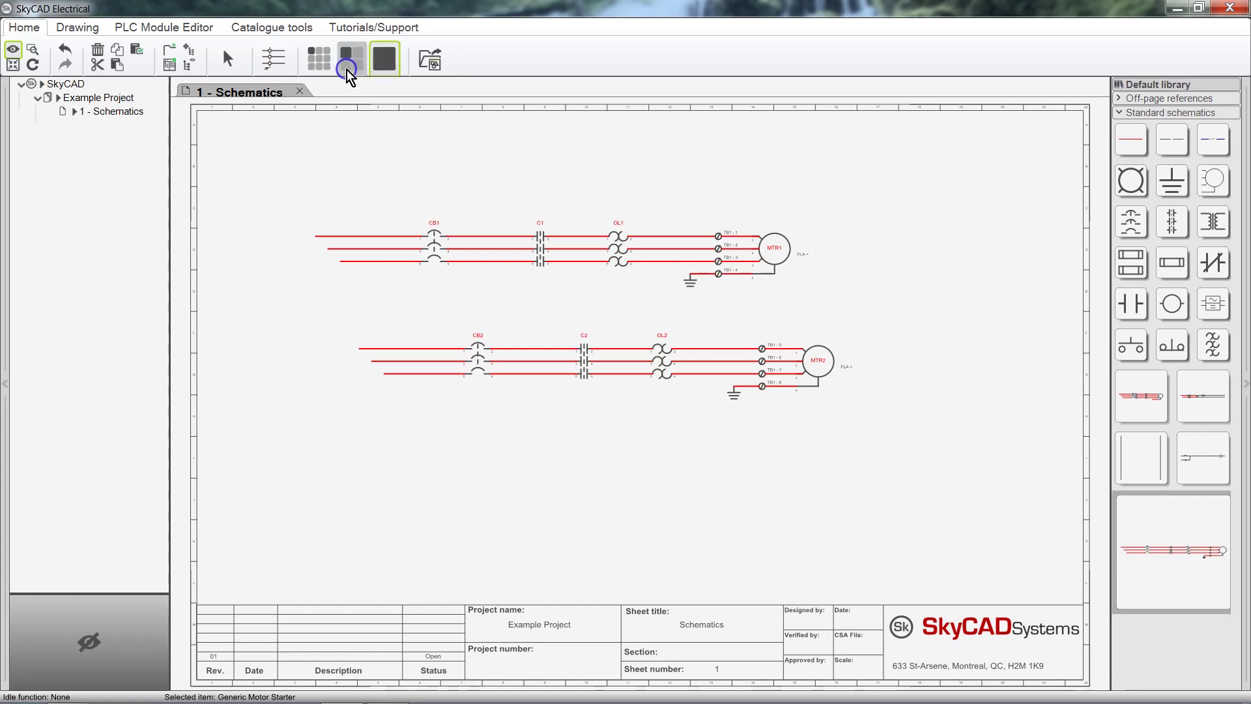
pyautogui.click(350, 58)
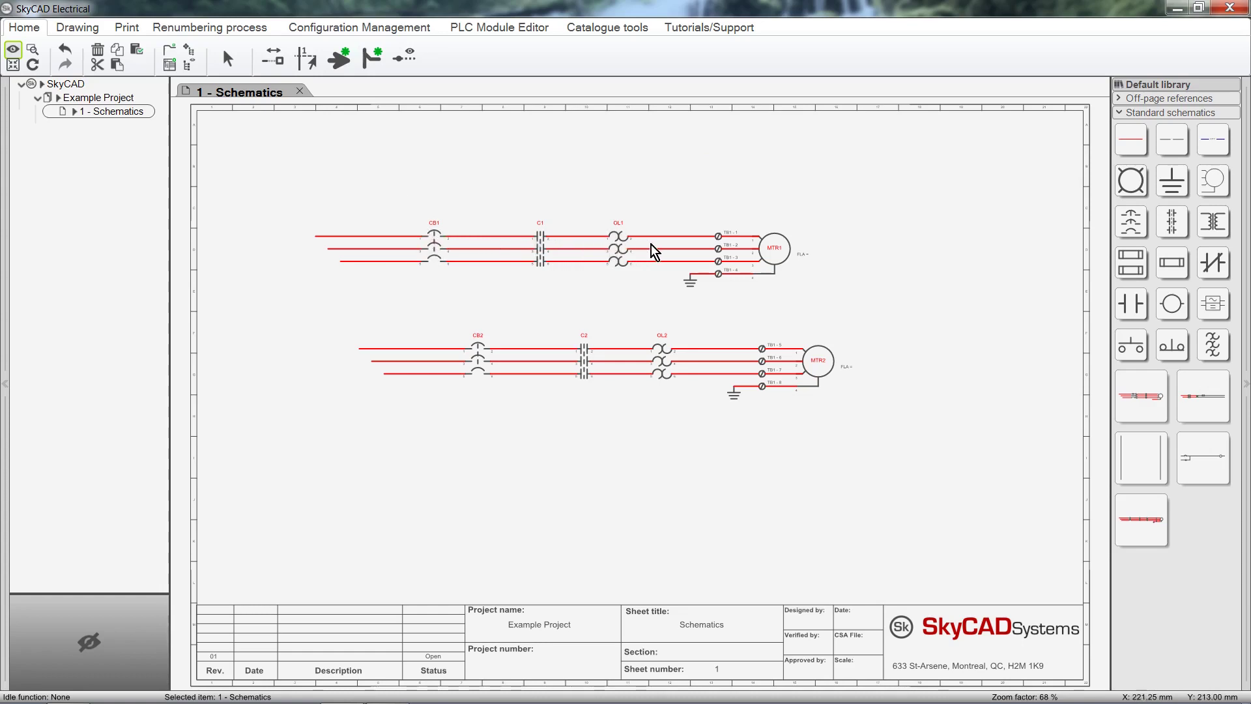
pyautogui.moveTo(709, 254)
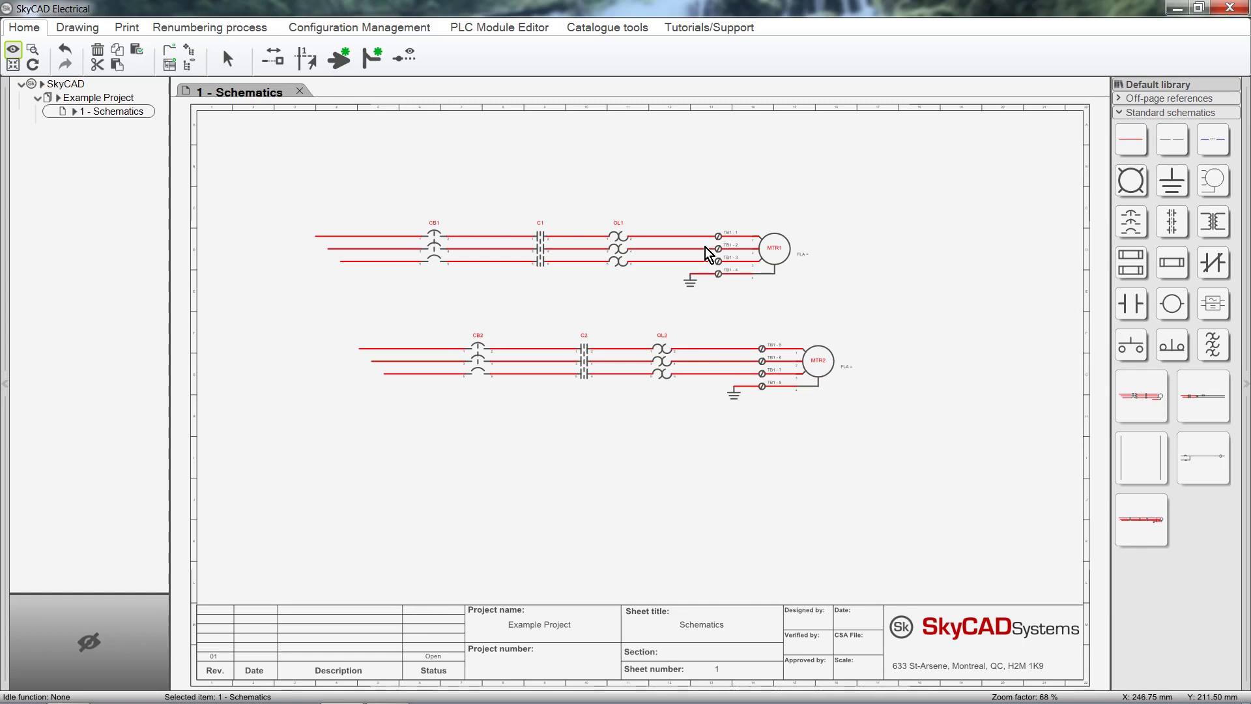
pyautogui.moveTo(622, 332)
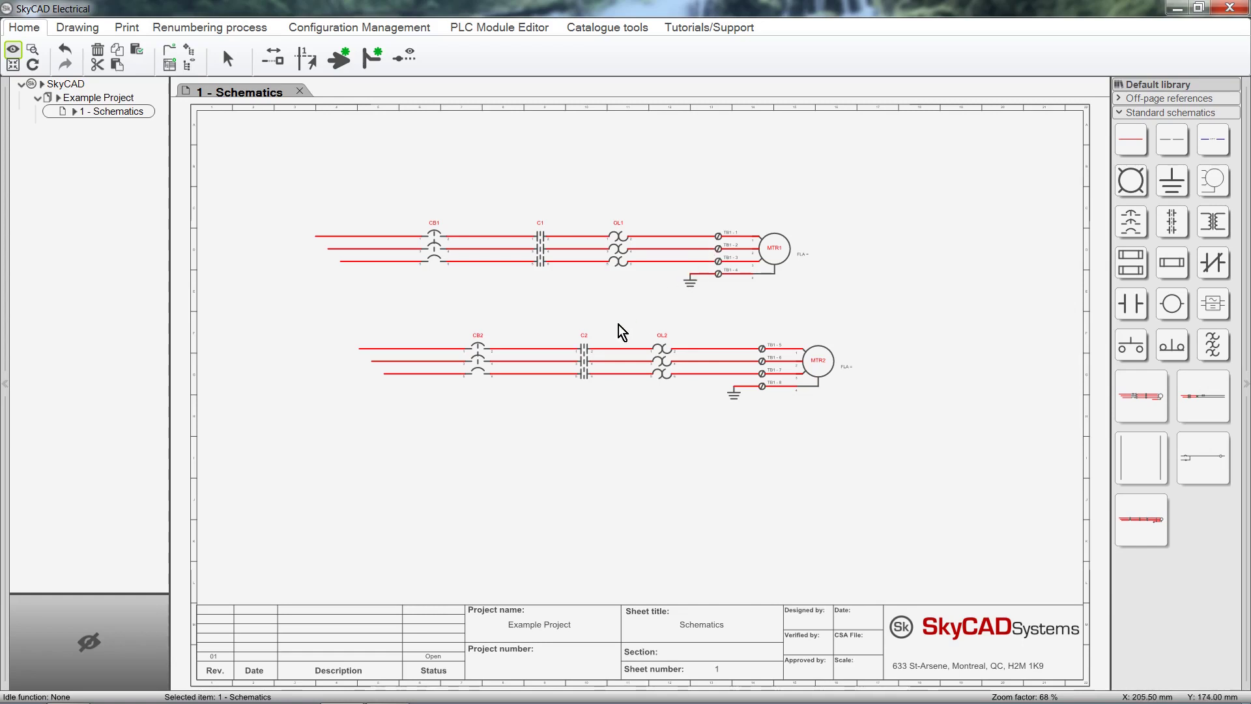
# - Open the part selection for overload OL2 of the second starter
pyautogui.click(477, 350)
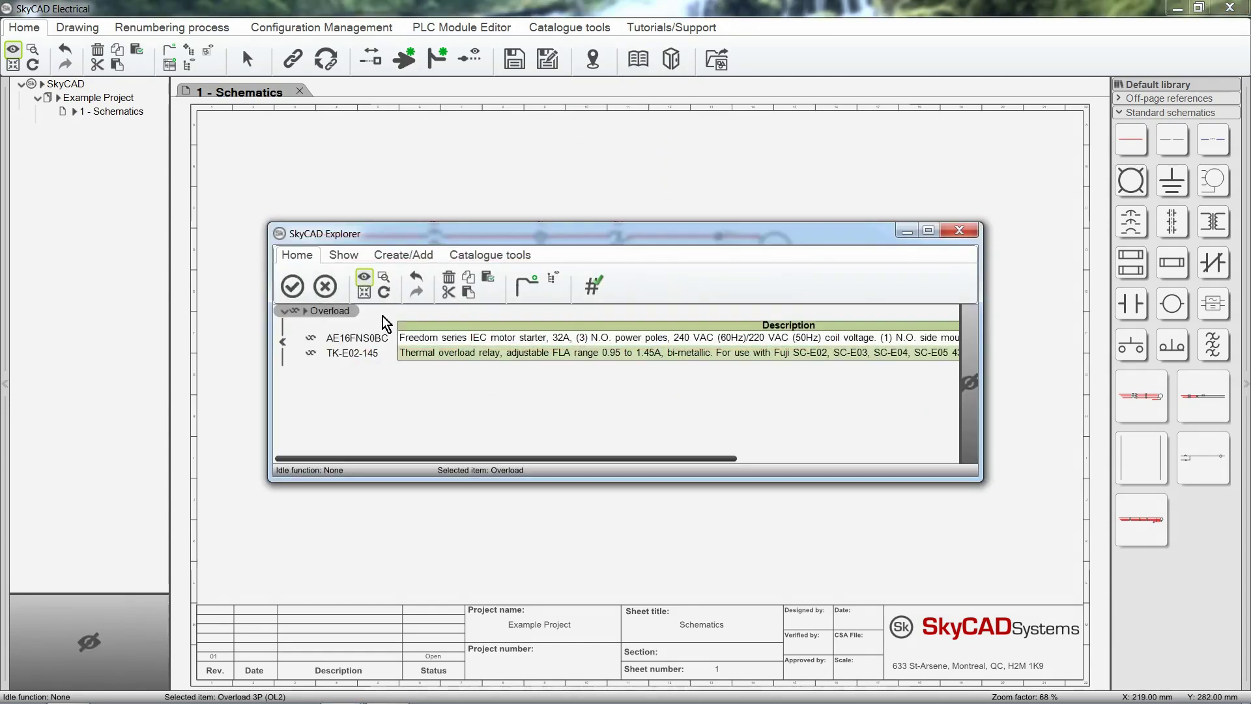
# - Assign TK-E02-145 to overload OL2 and MTCP-003-3BD36 to motor MTR2
pyautogui.click(351, 353)
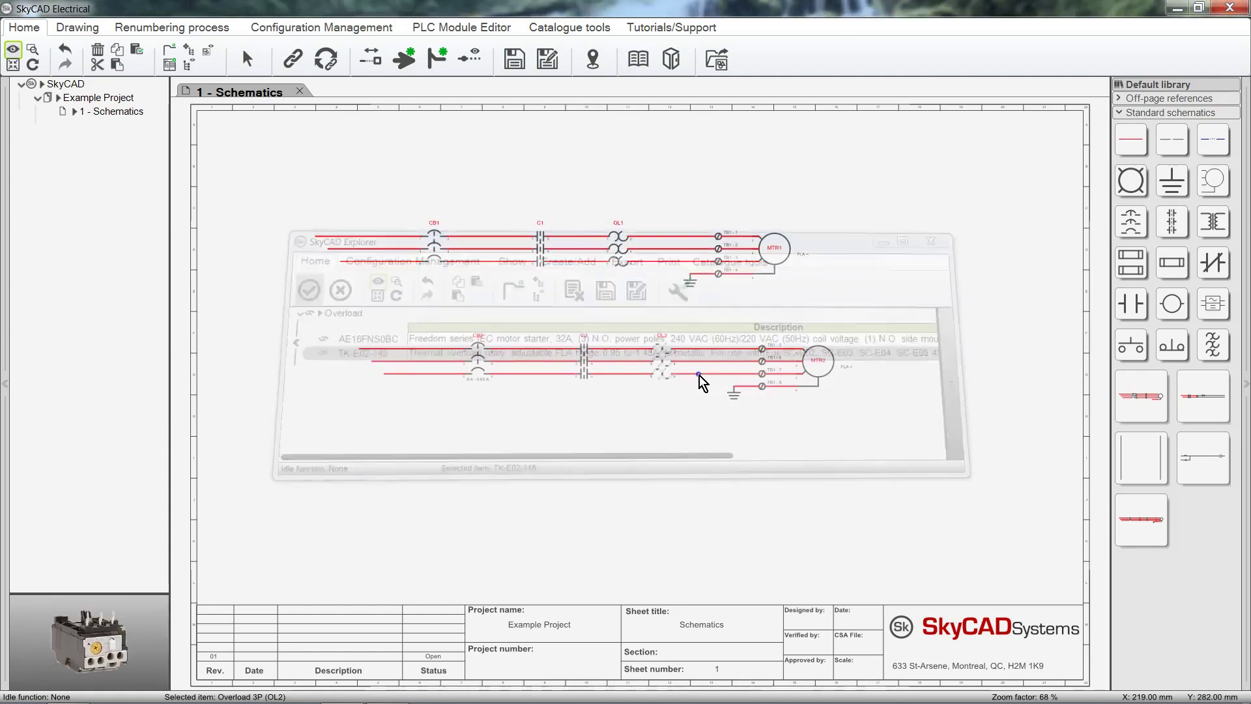
pyautogui.click(308, 289)
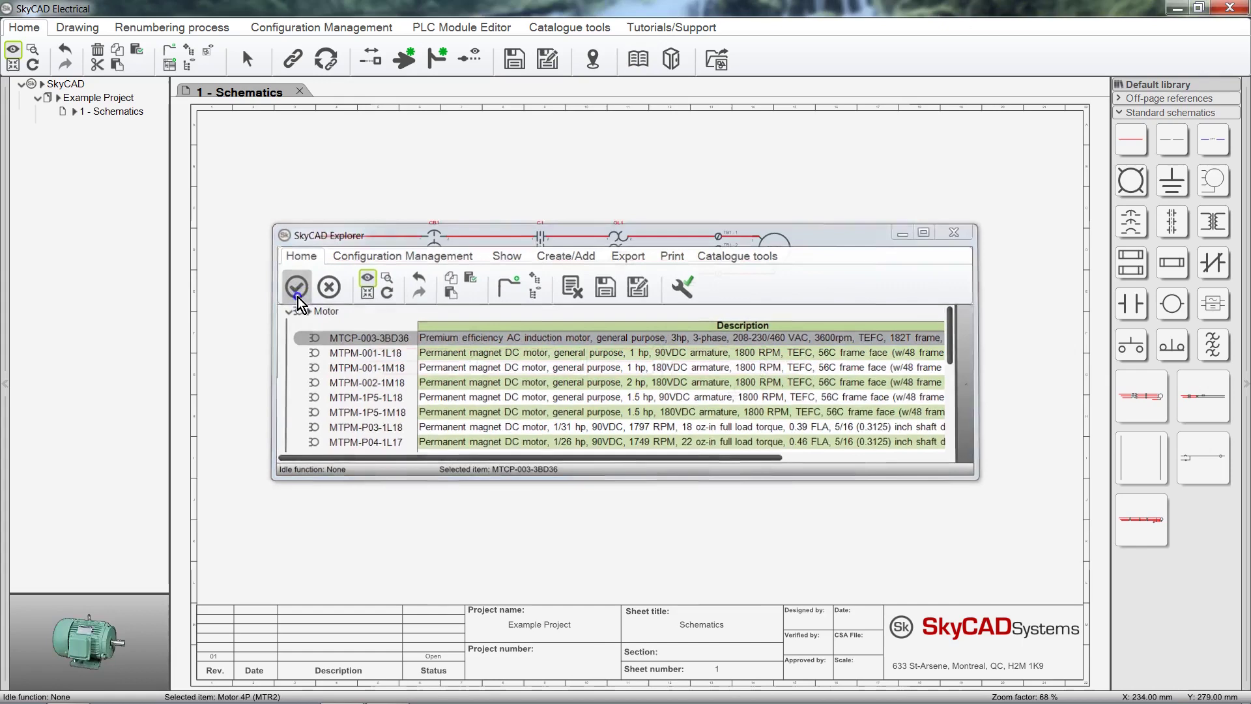
pyautogui.click(295, 286)
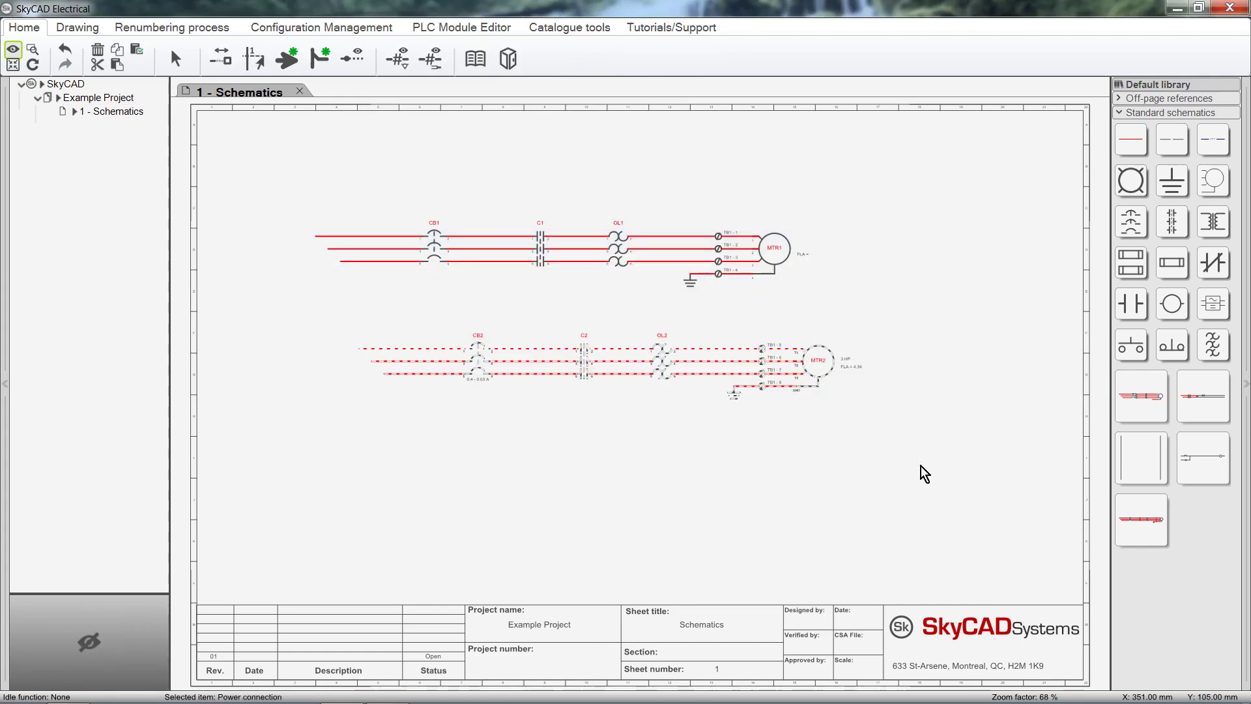
# - Create a graphical grouping from the second starter and save it as '4kW Motor Starter'
pyautogui.click(77, 26)
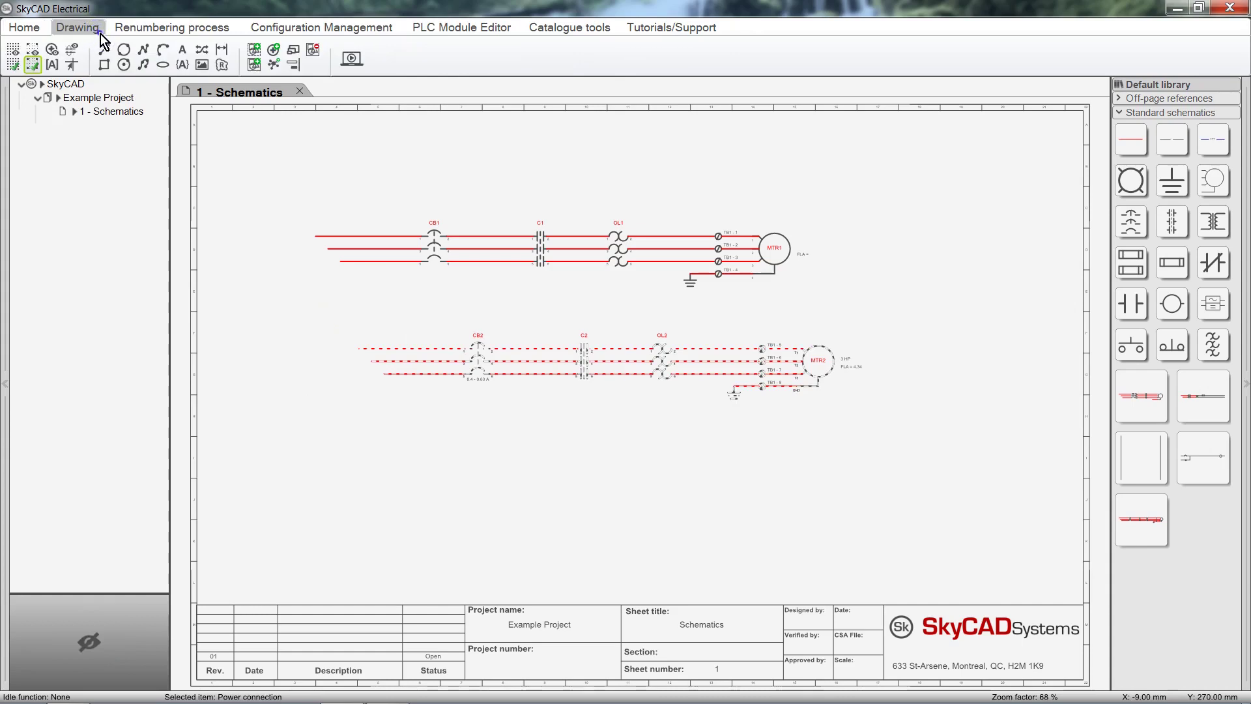
pyautogui.moveTo(254, 49)
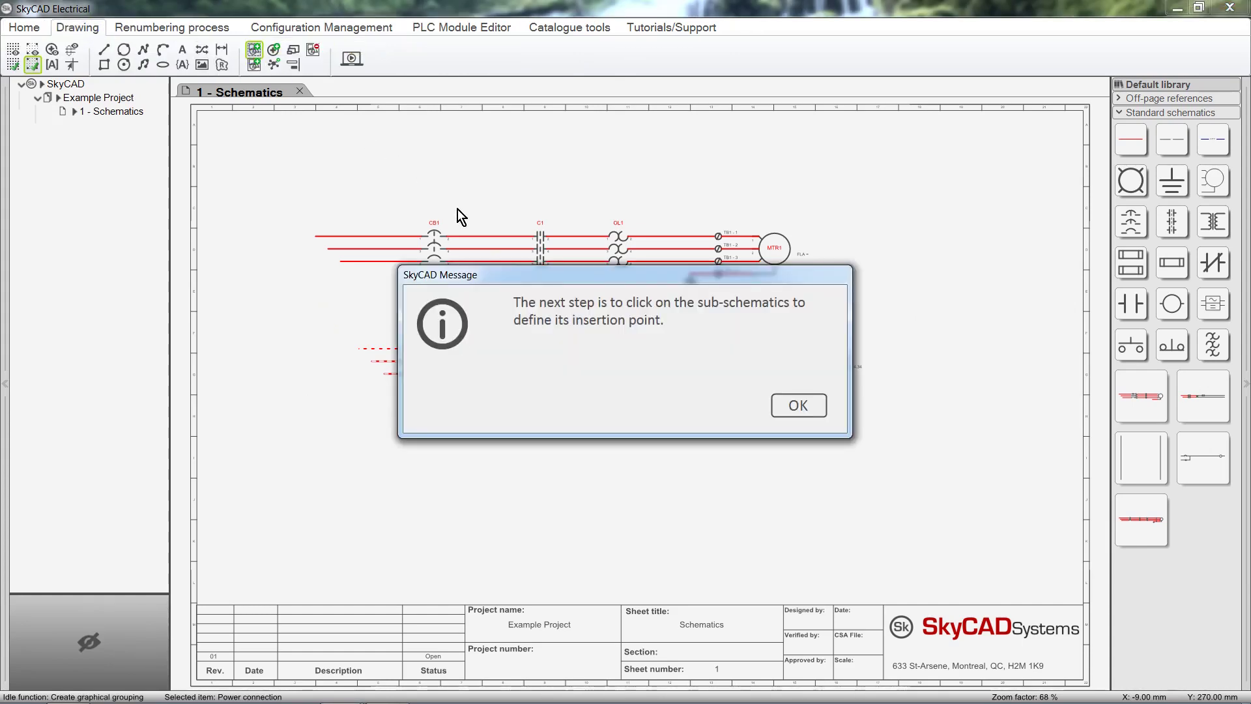
pyautogui.click(798, 404)
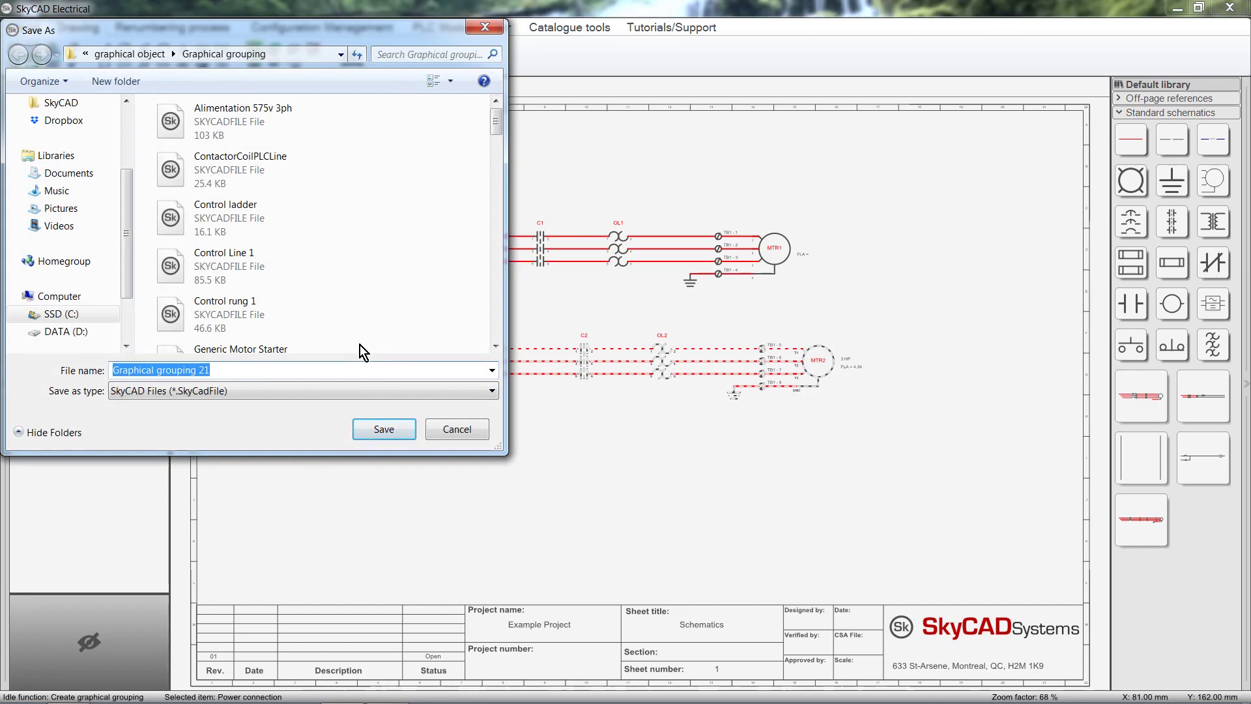
pyautogui.write('4kW M')
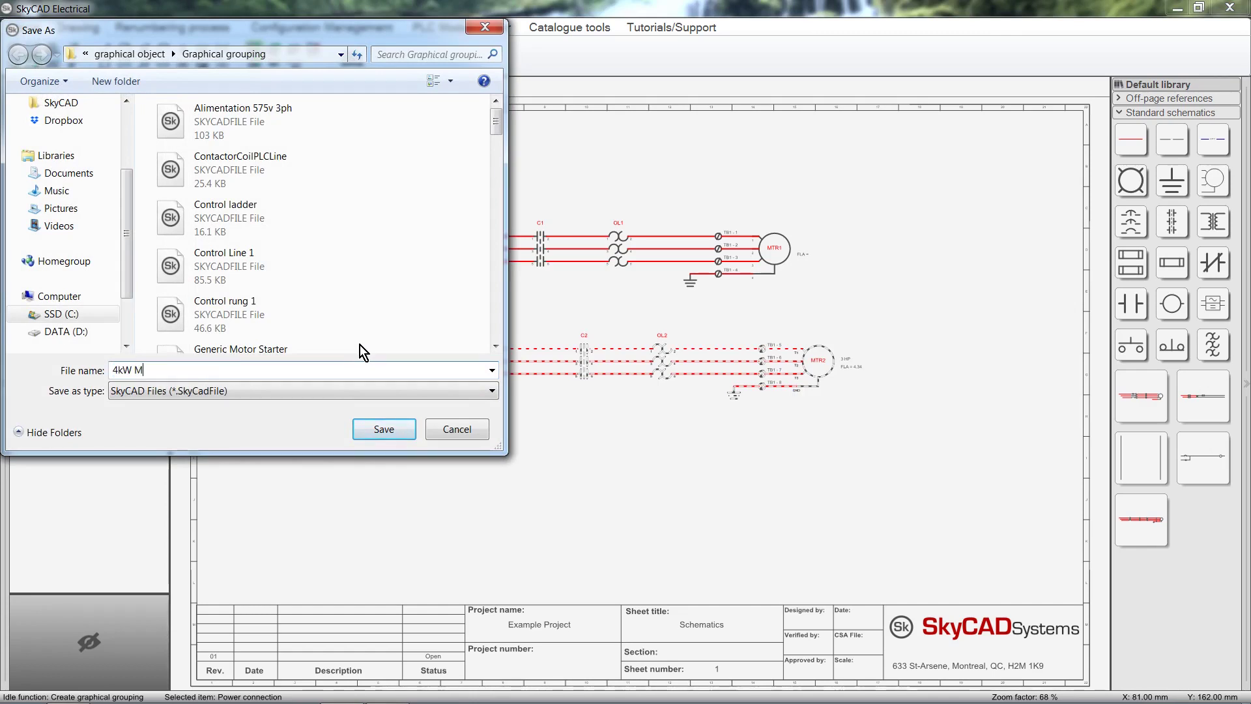
pyautogui.write('otor Starter')
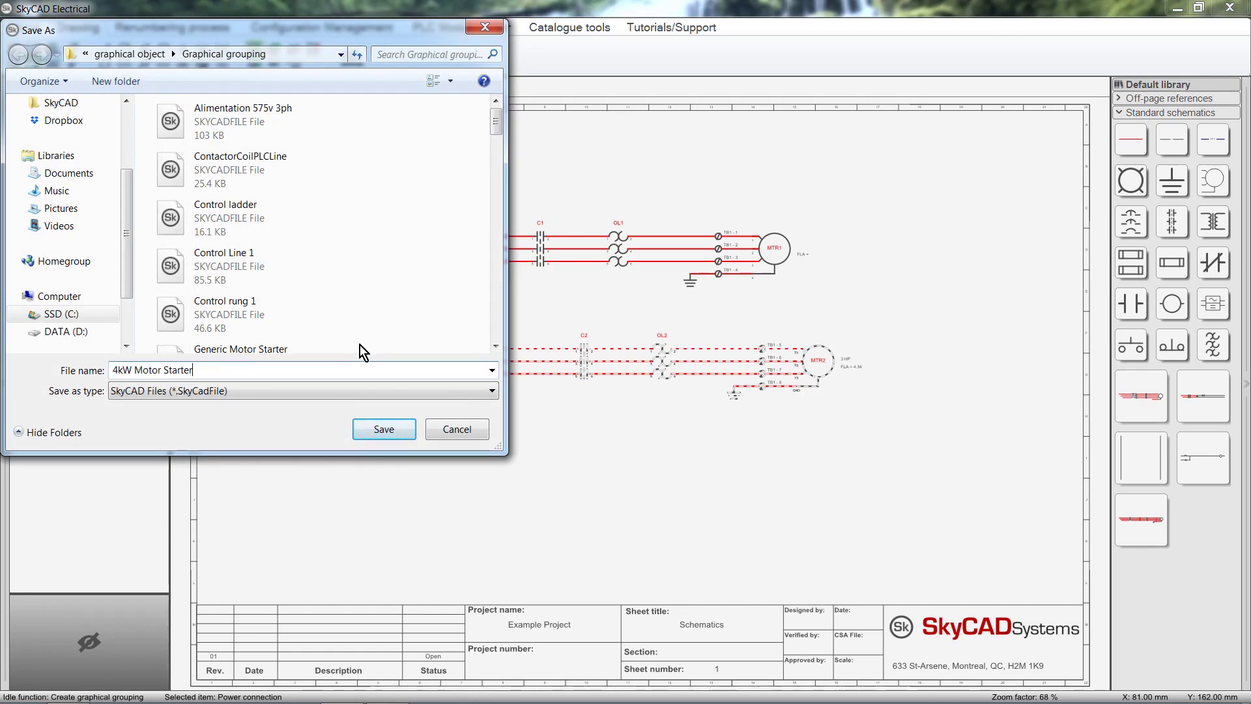
pyautogui.click(383, 429)
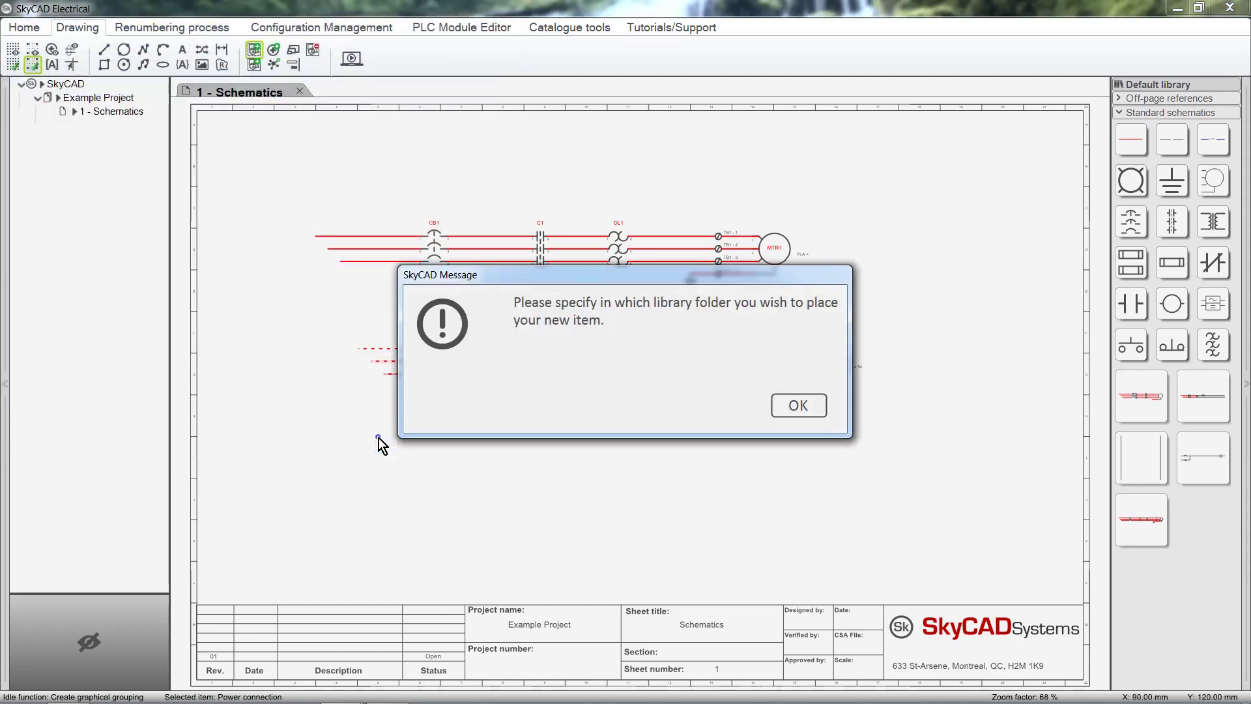
pyautogui.moveTo(746, 422)
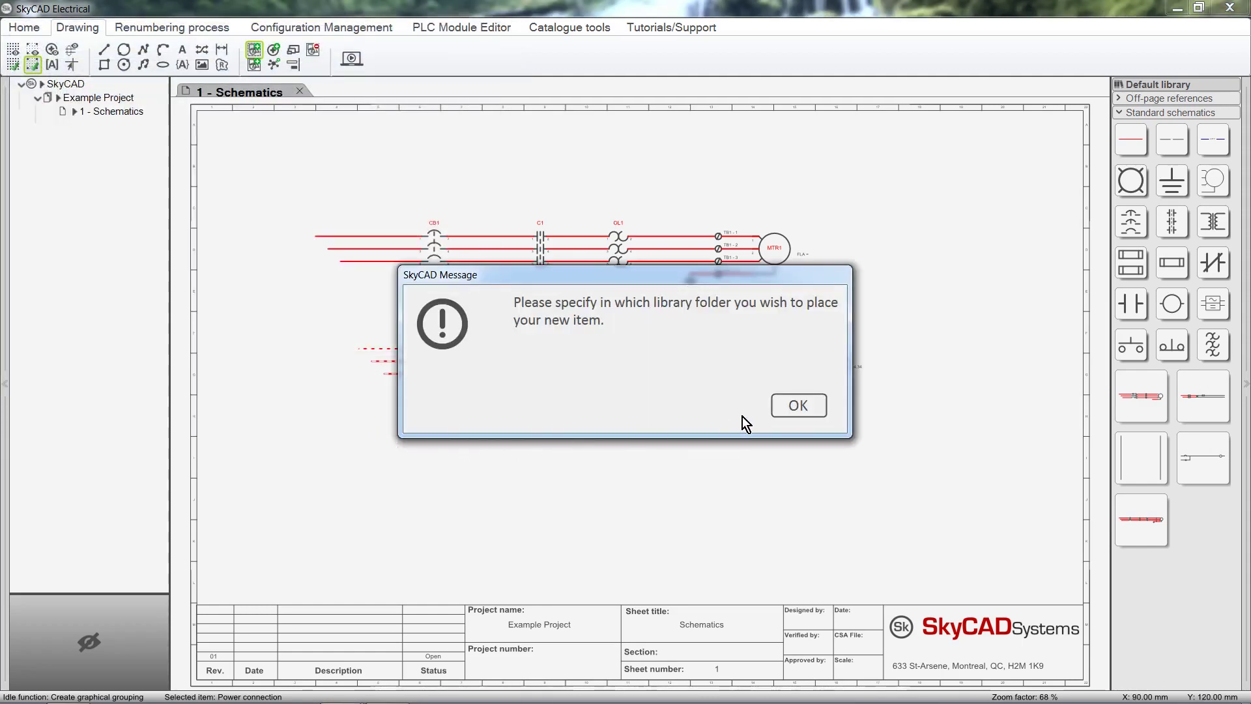
# - Choose the Motors library folder as the destination for the 4kW Motor Starter and dismiss the saved notice
pyautogui.click(797, 404)
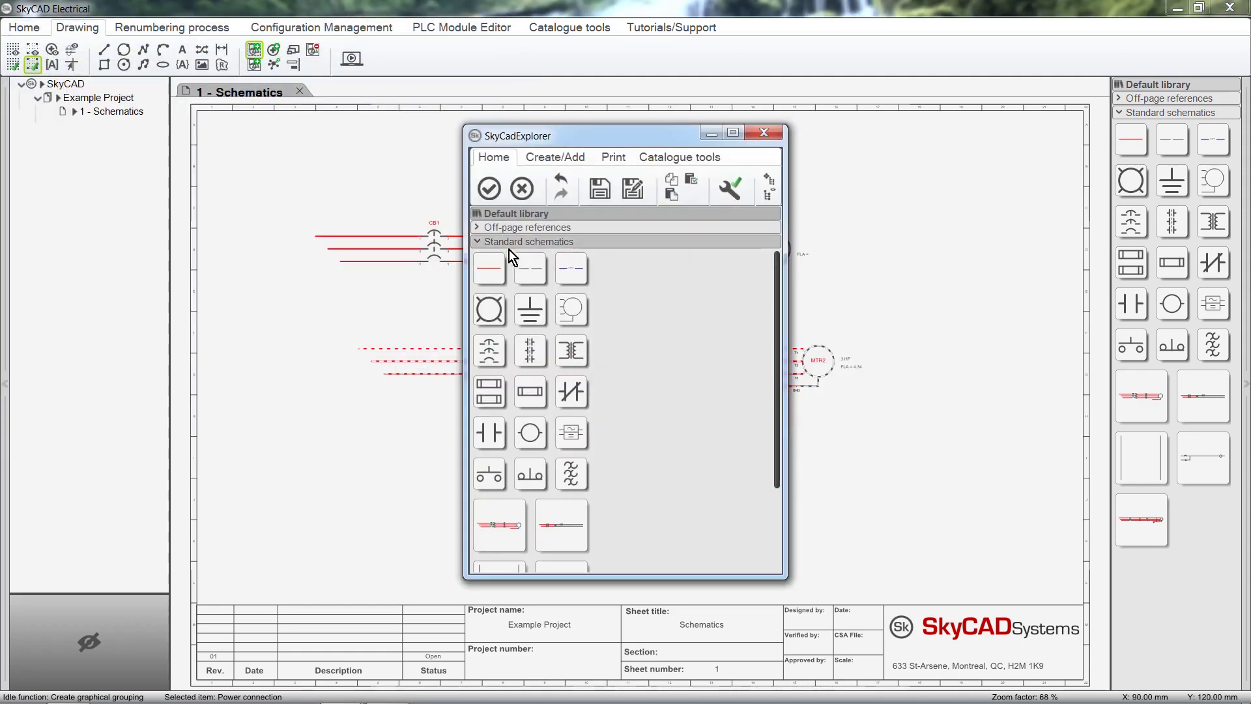
pyautogui.click(477, 241)
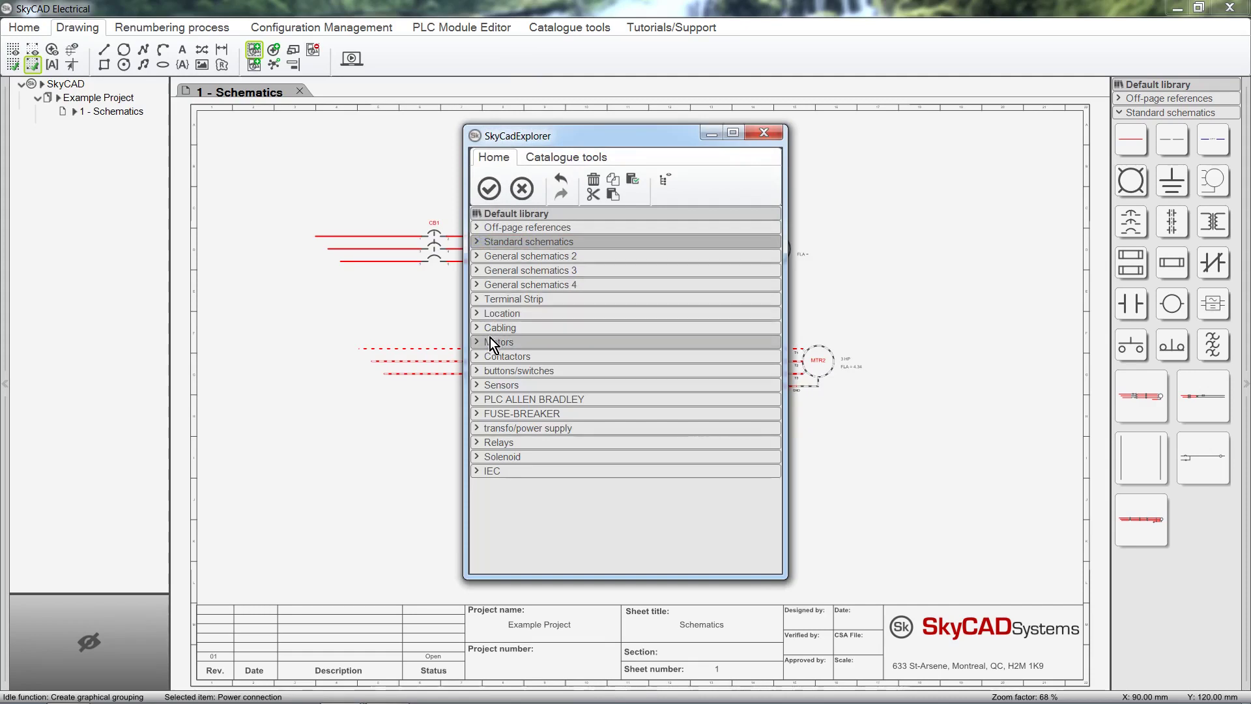
pyautogui.click(477, 341)
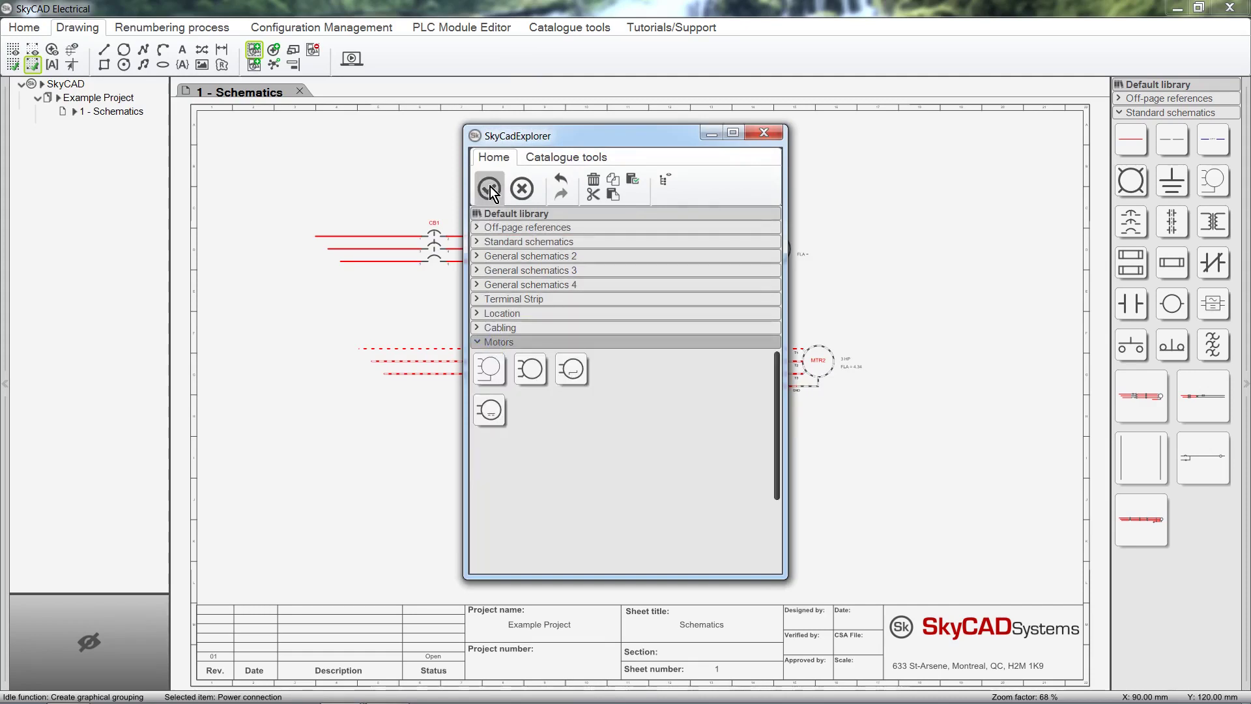
pyautogui.click(489, 188)
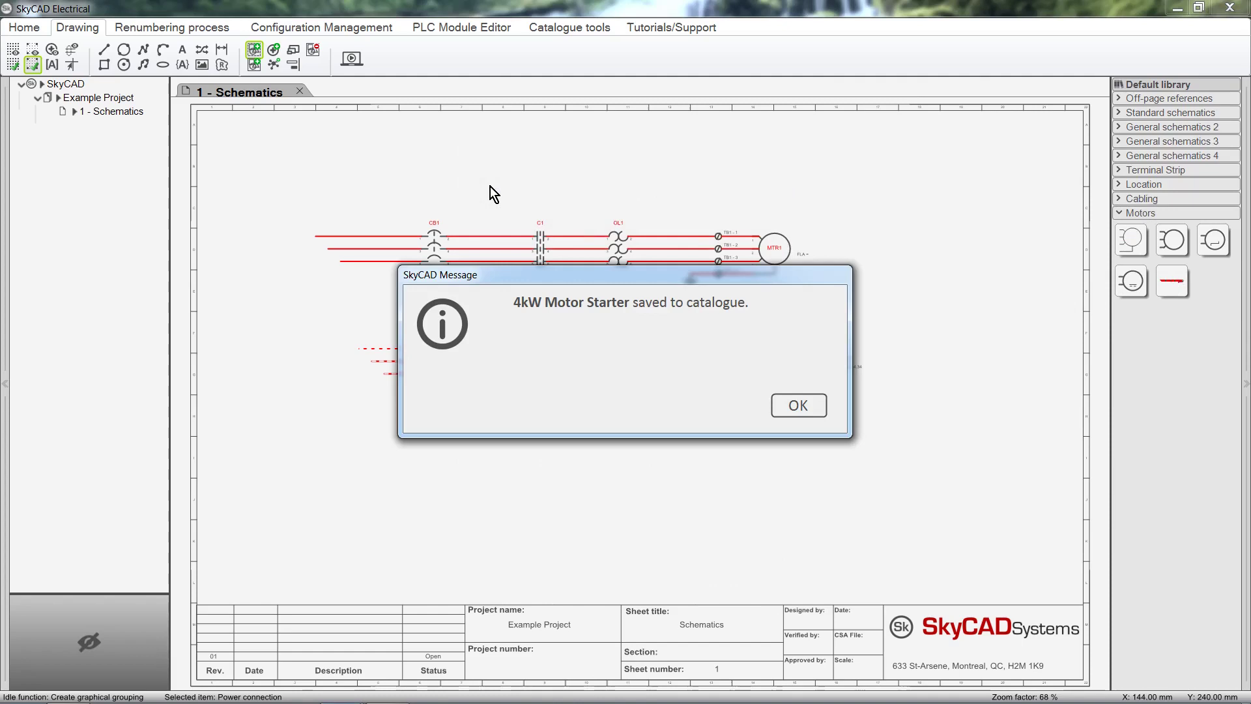
pyautogui.moveTo(799, 405)
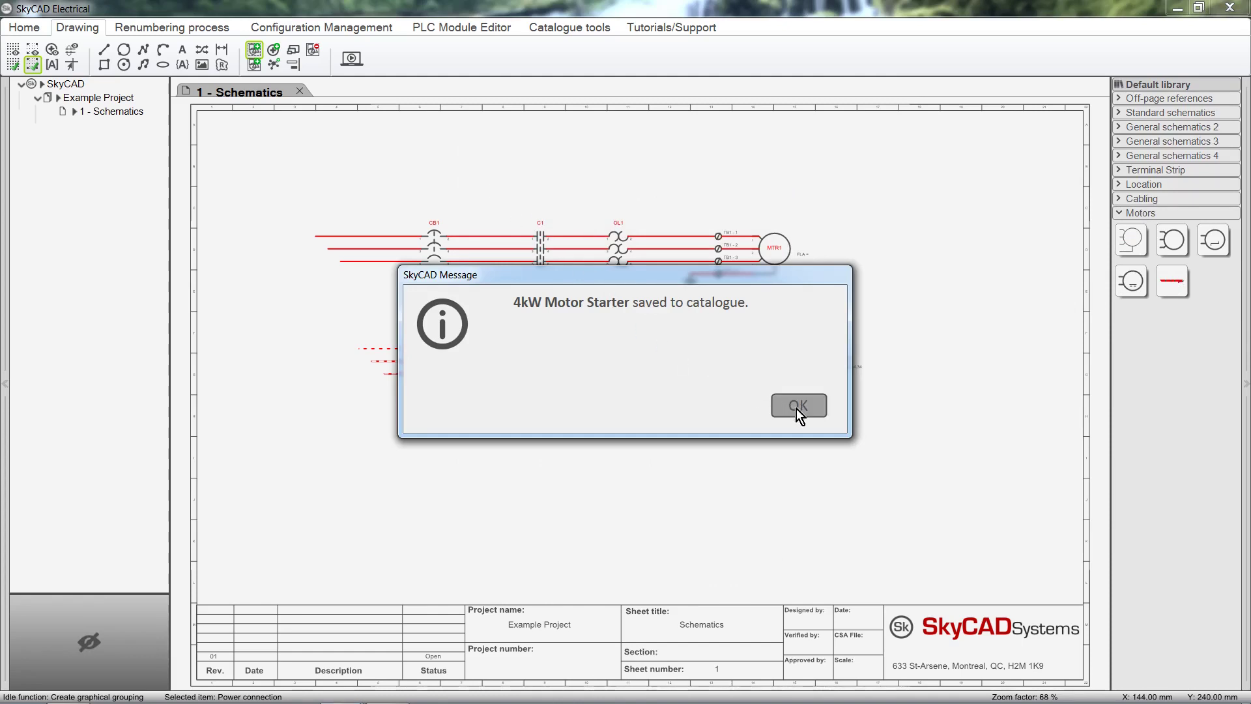
pyautogui.click(798, 405)
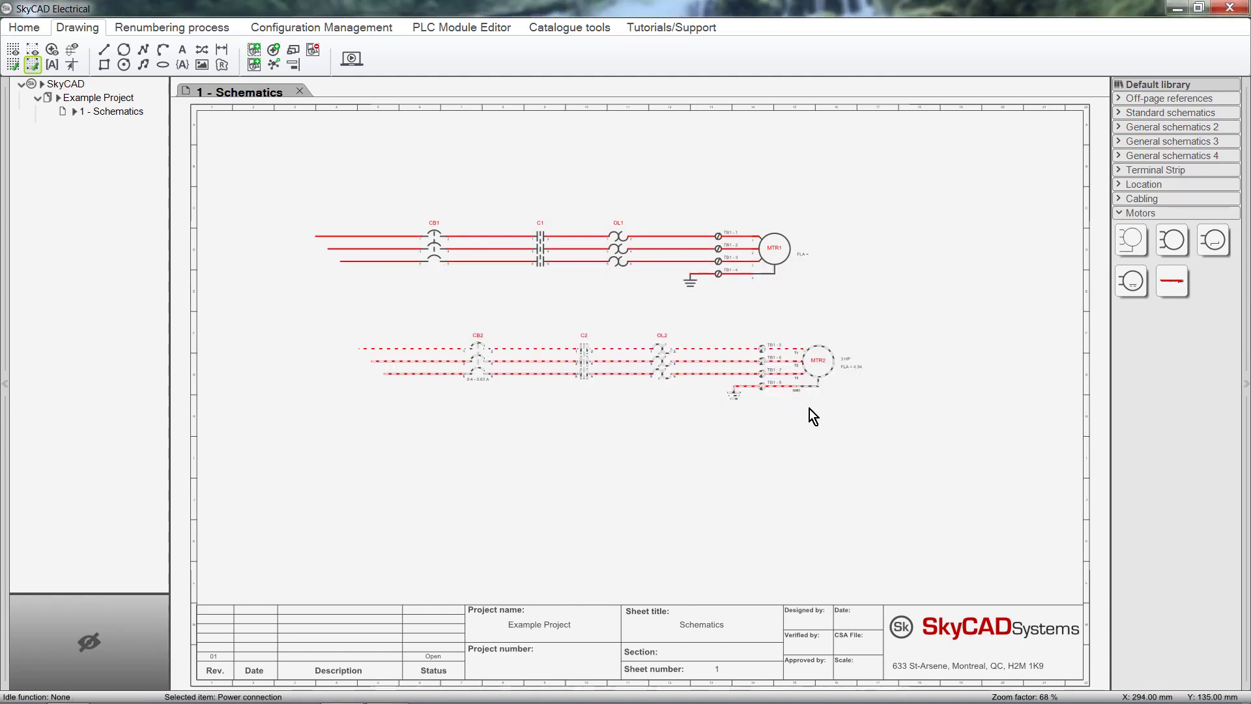
pyautogui.moveTo(1172, 281)
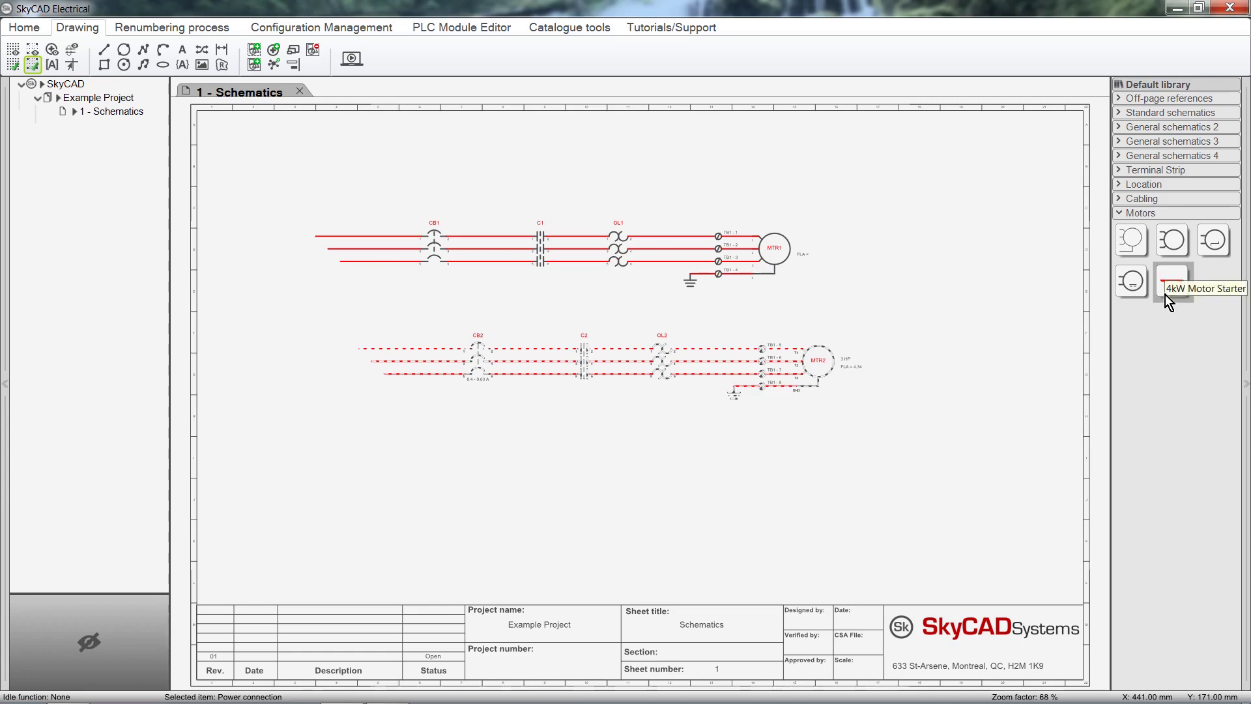
# - Place the 4kW Motor Starter below MTR2 and check the parts of CB3, C3 and MTR3
pyautogui.click(1173, 280)
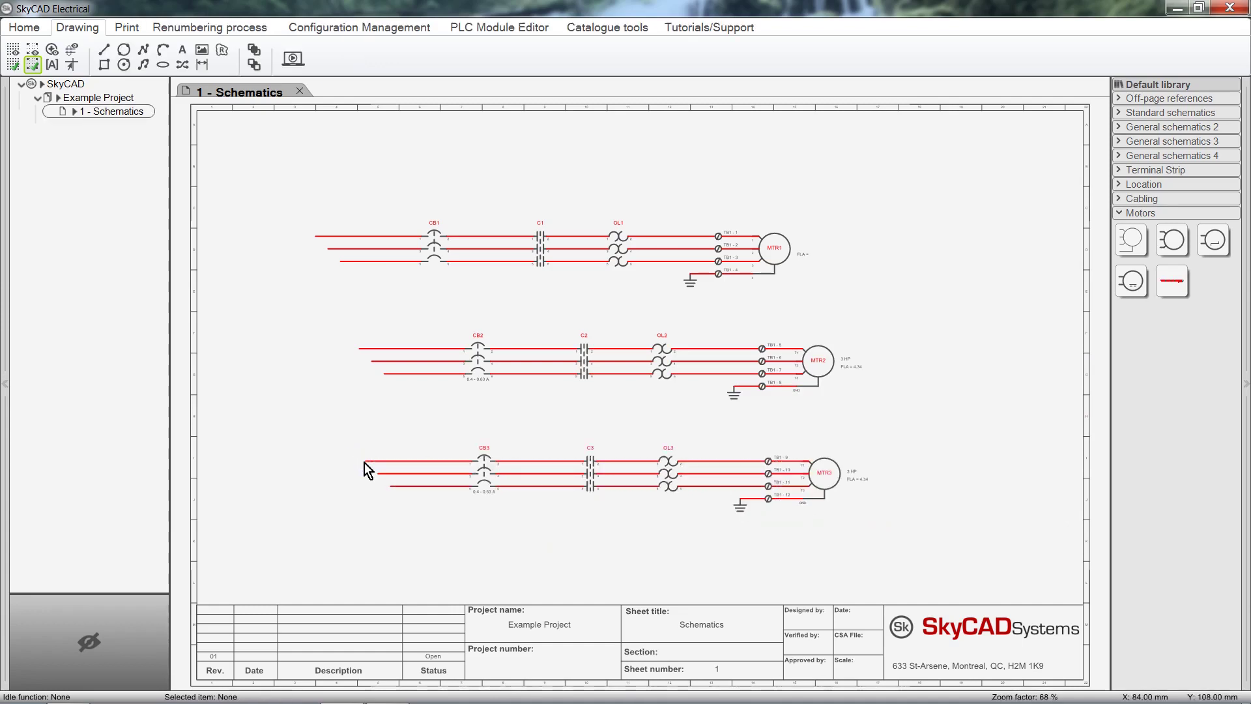
pyautogui.click(482, 470)
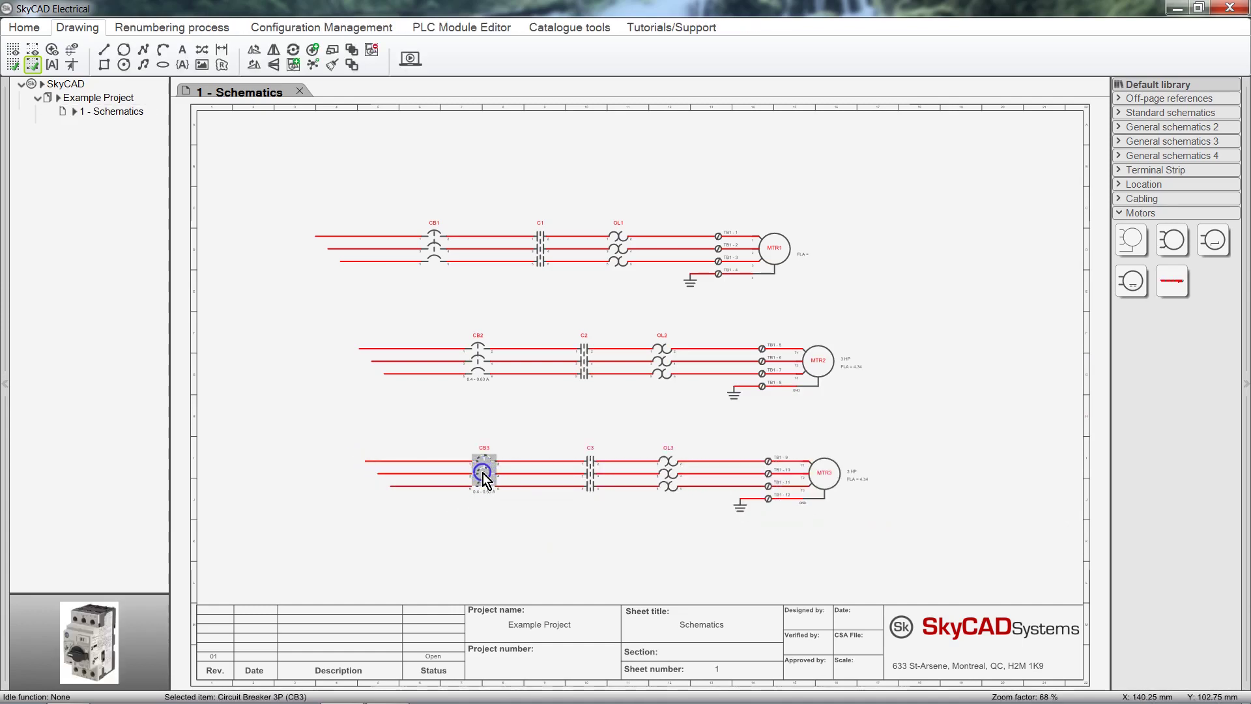
pyautogui.click(589, 464)
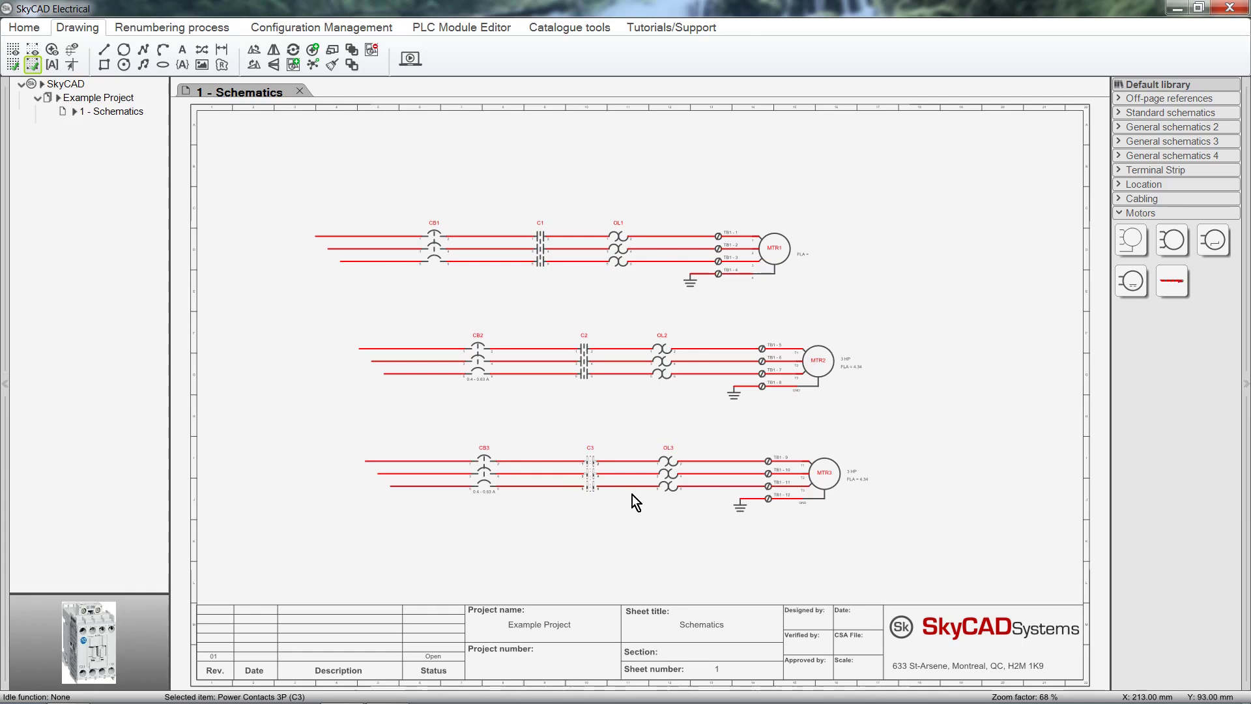
pyautogui.click(823, 472)
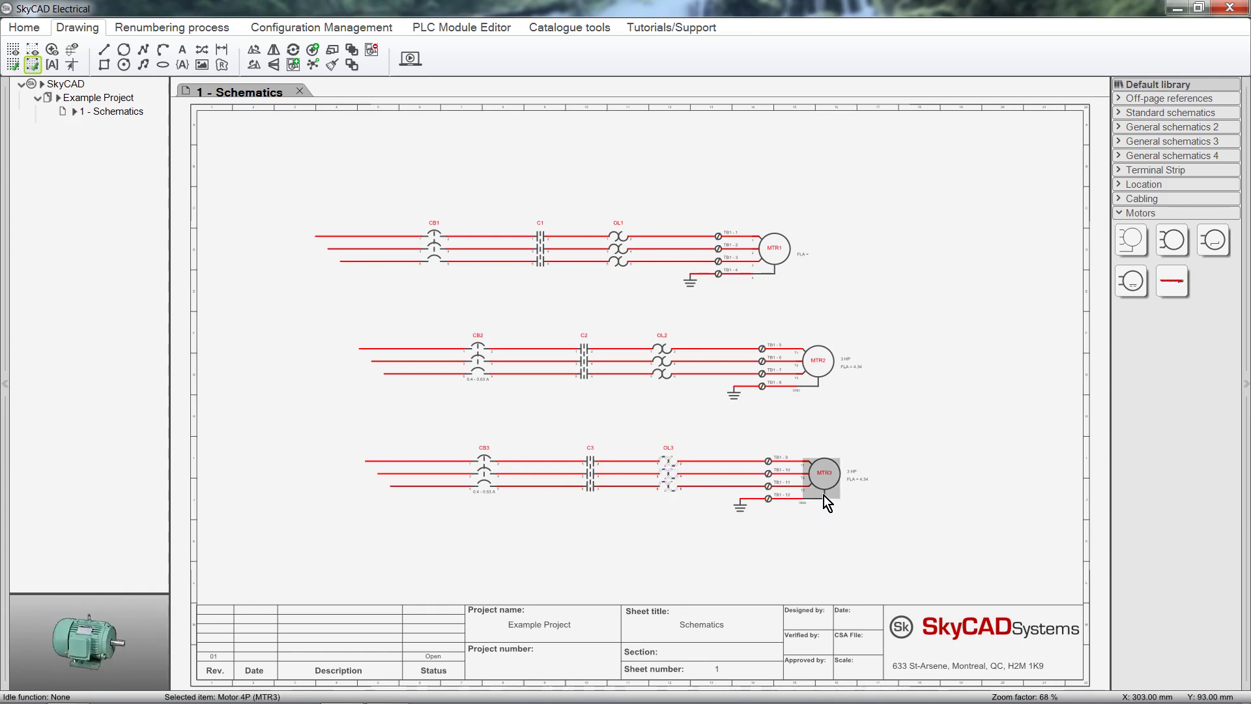